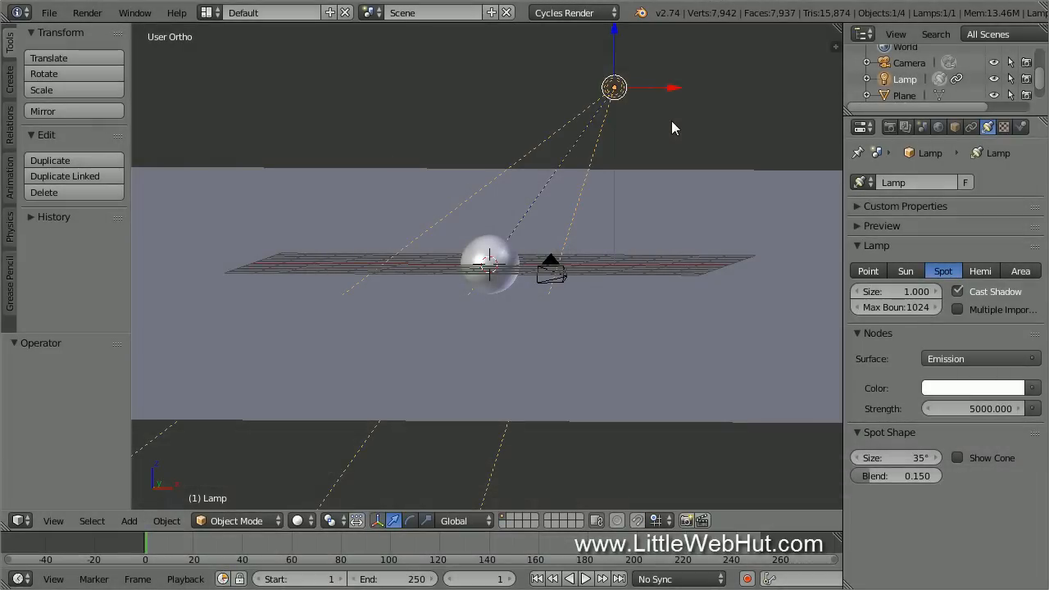
{"action": "mouse_move", "coordinate": [491, 252]}
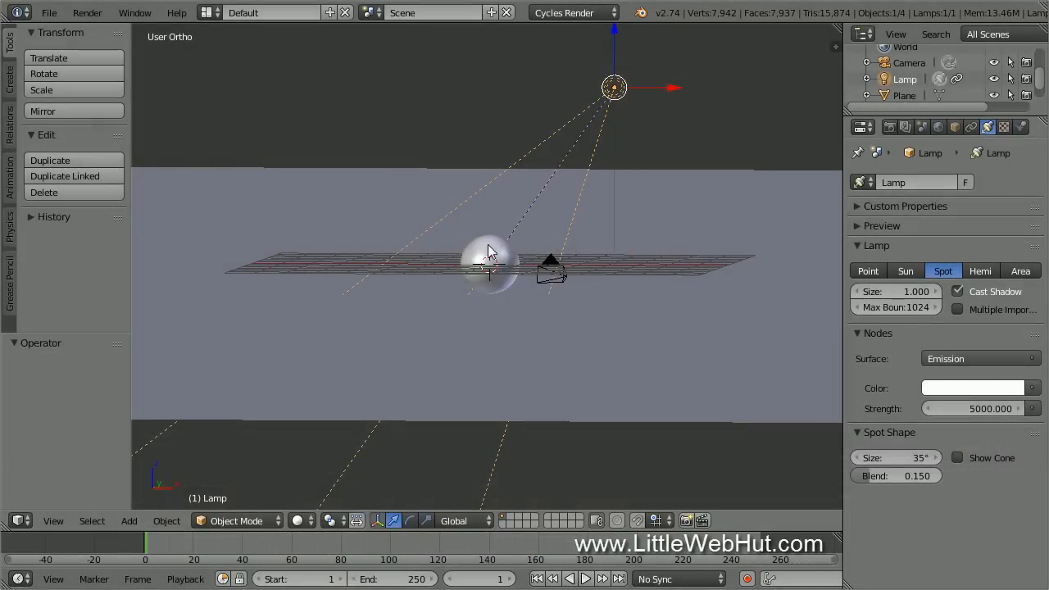
- Switch Blender to the Compositing screen layout to show the material nodes
{"action": "left_click", "coordinate": [903, 95]}
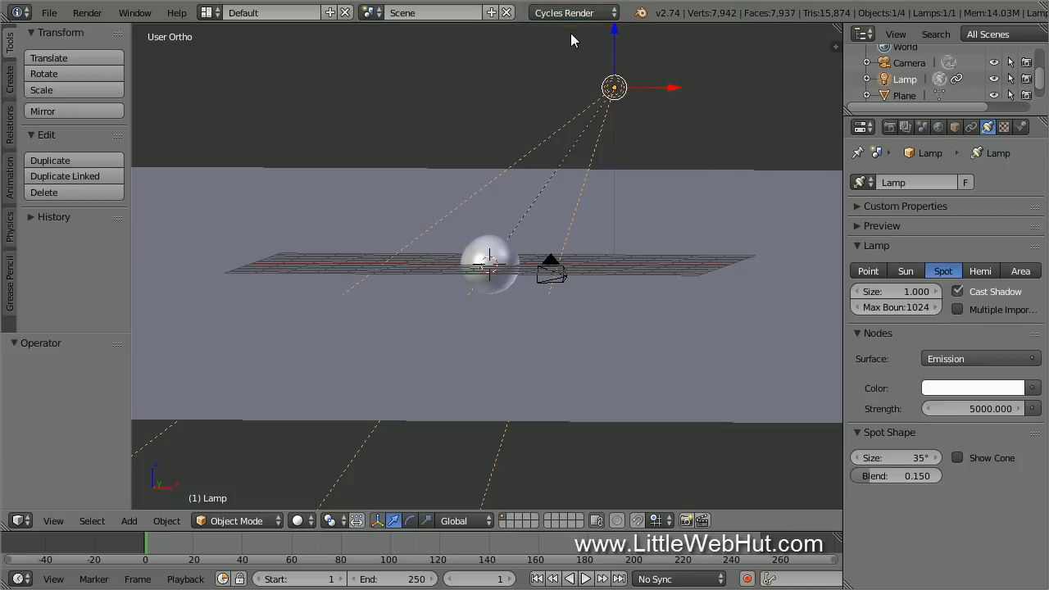
{"action": "left_click", "coordinate": [211, 12]}
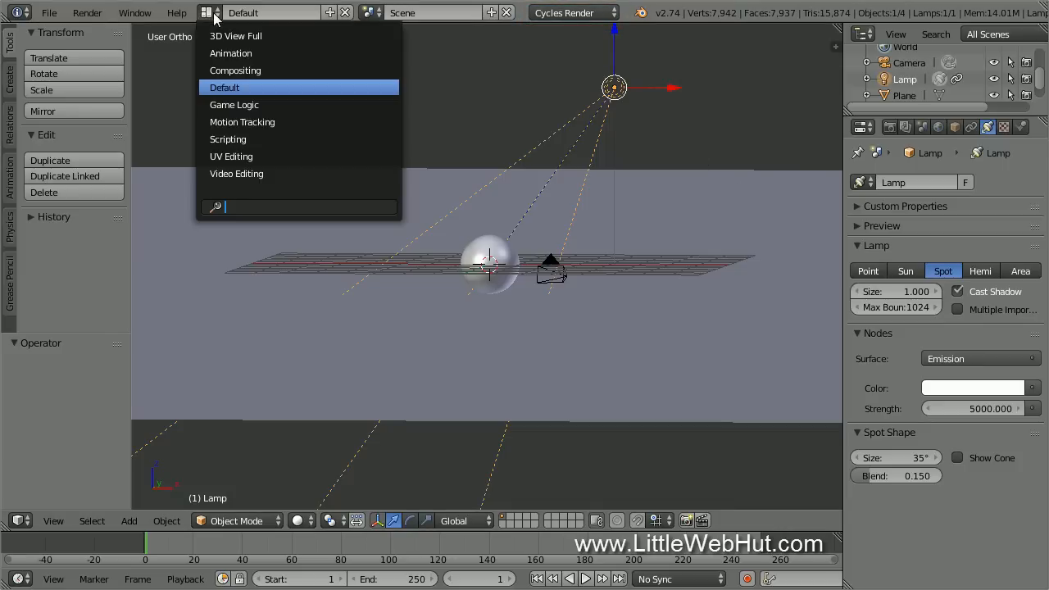
{"action": "left_click", "coordinate": [235, 70]}
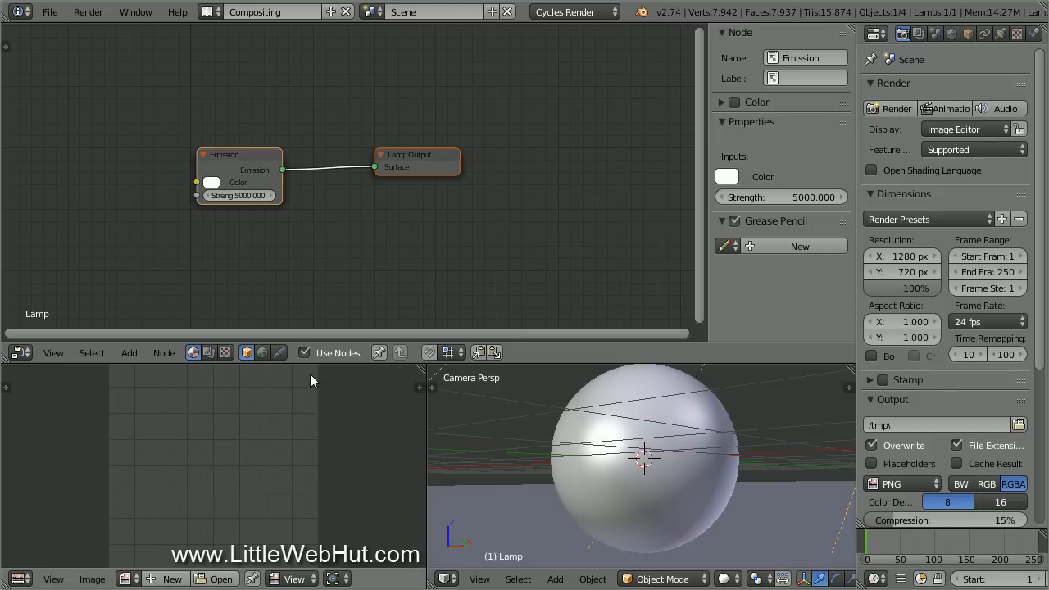
{"action": "mouse_move", "coordinate": [664, 420]}
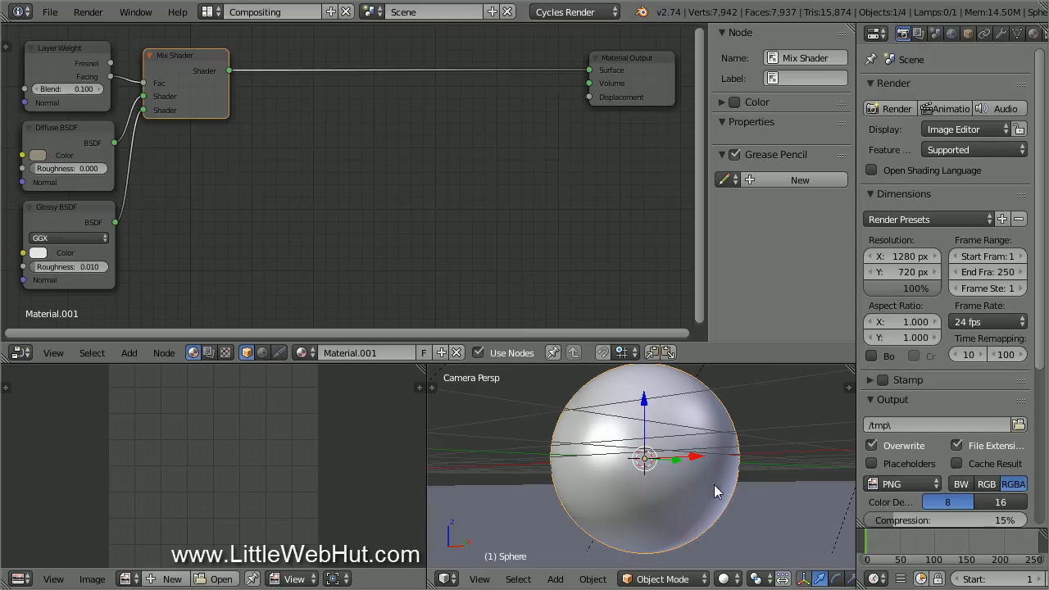
- Set the viewport shading to Rendered for a live Cycles preview of the sphere
{"action": "left_click", "coordinate": [720, 579]}
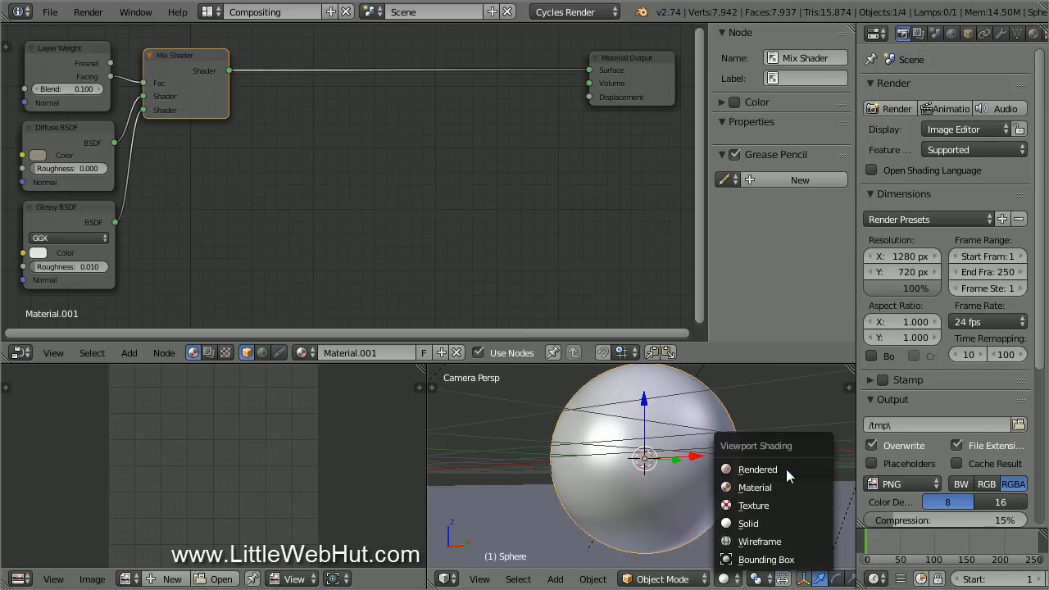
{"action": "left_click", "coordinate": [757, 469]}
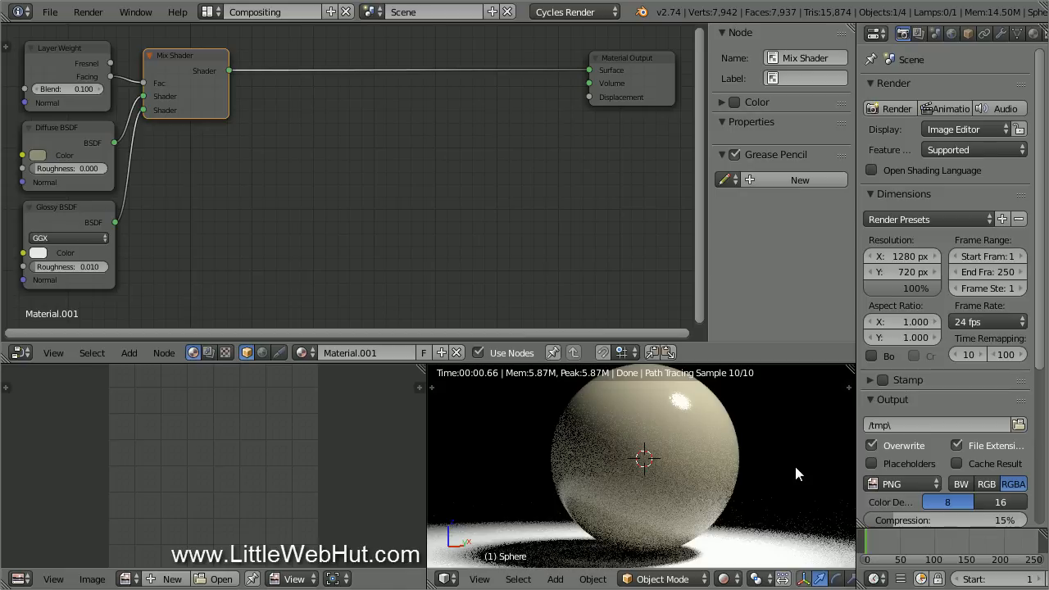
{"action": "mouse_move", "coordinate": [802, 352]}
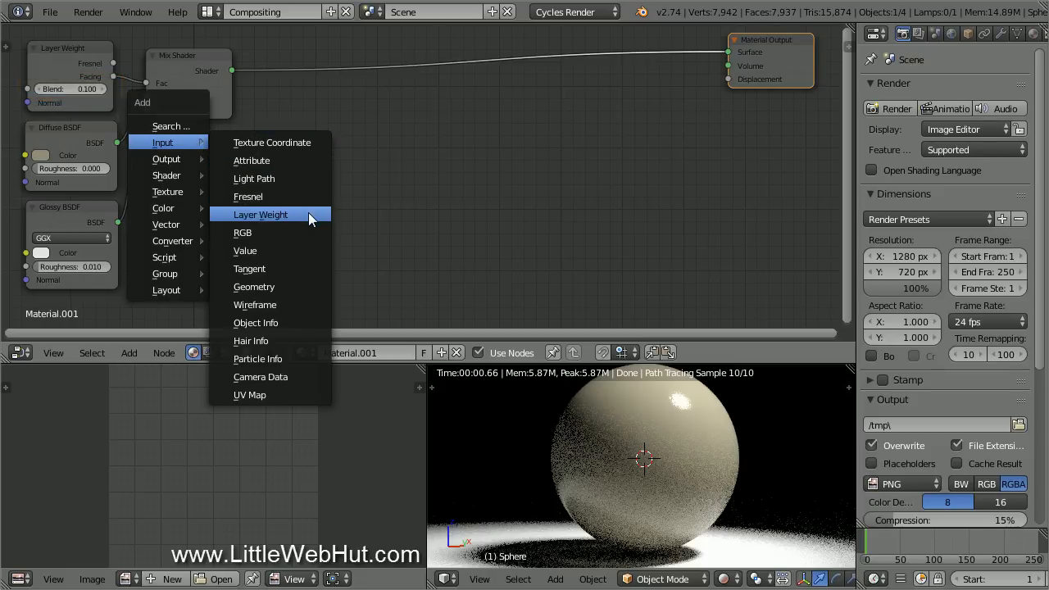
{"action": "mouse_move", "coordinate": [320, 214]}
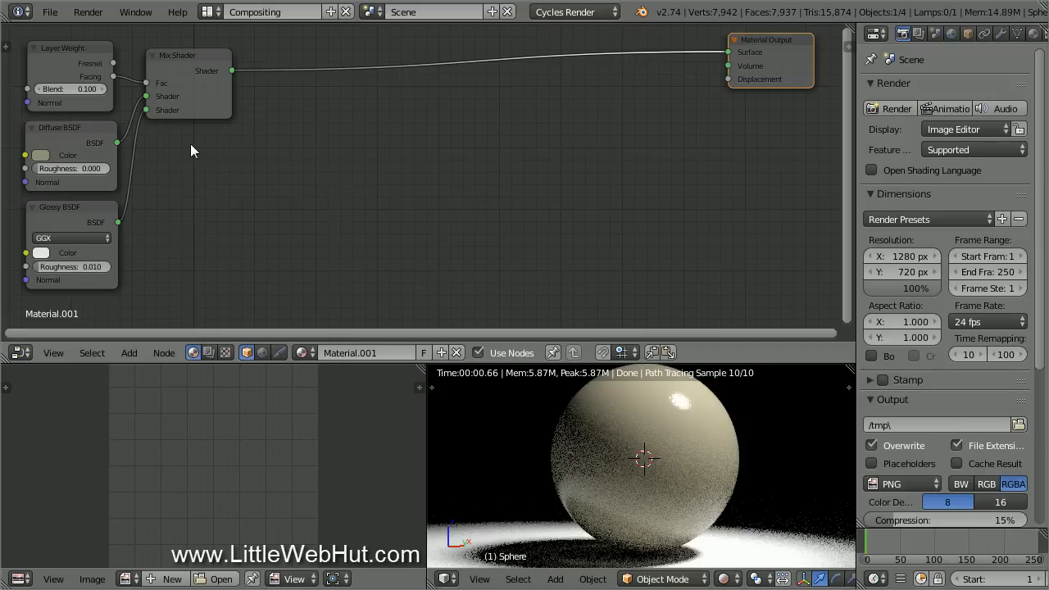
{"action": "mouse_move", "coordinate": [184, 148]}
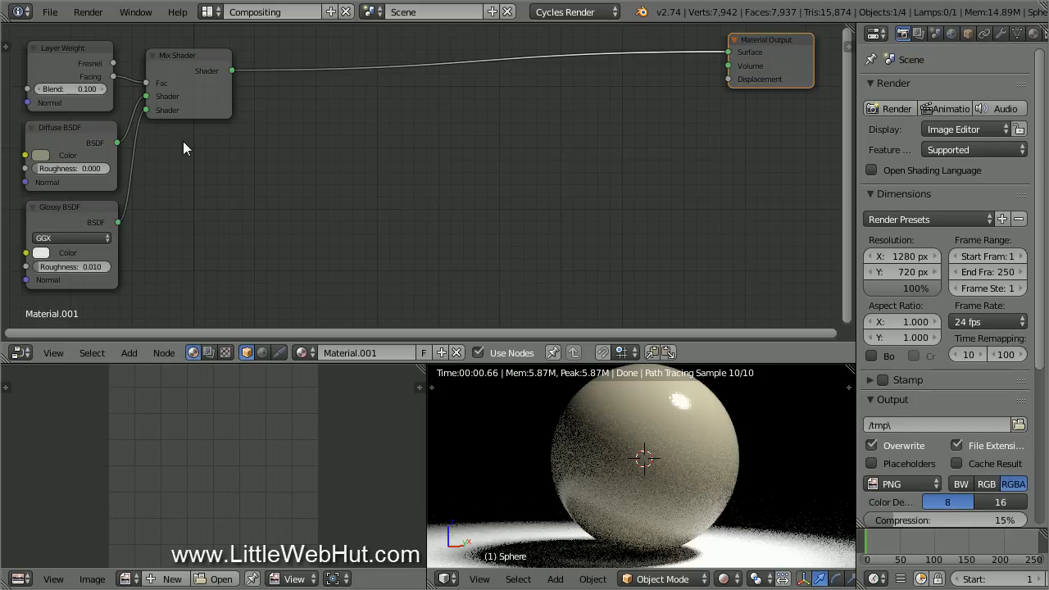
- Add a Noise Texture node below the Glossy BSDF node
{"action": "left_click", "coordinate": [128, 354]}
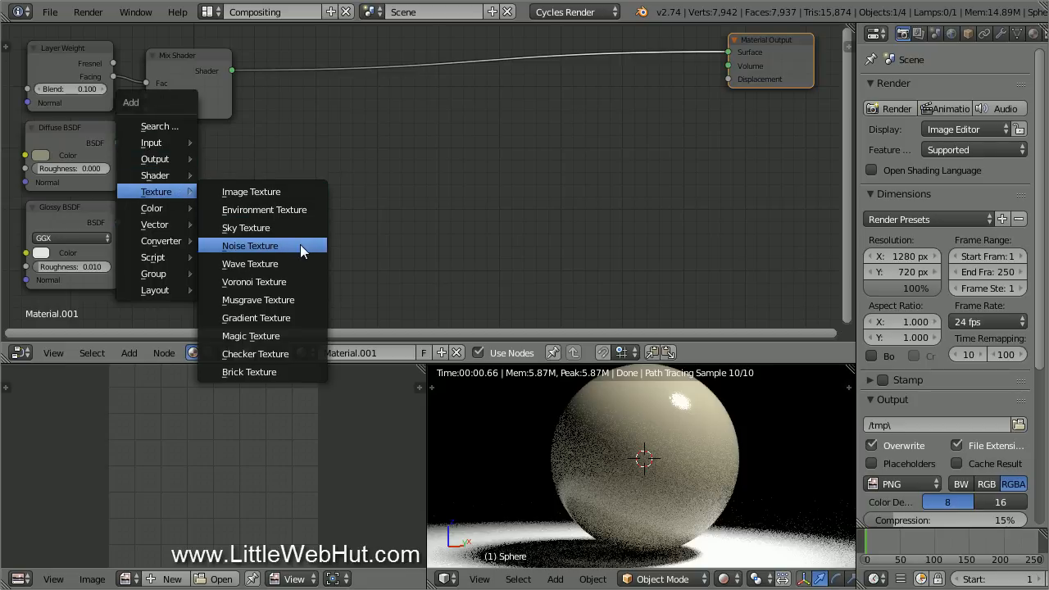
{"action": "left_click", "coordinate": [250, 245]}
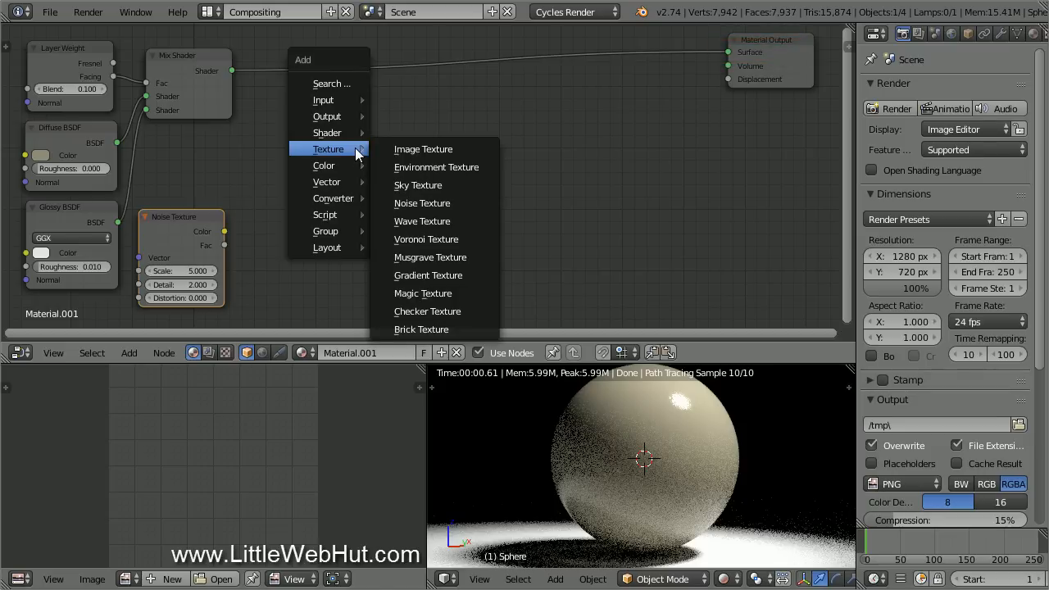
{"action": "mouse_move", "coordinate": [328, 132]}
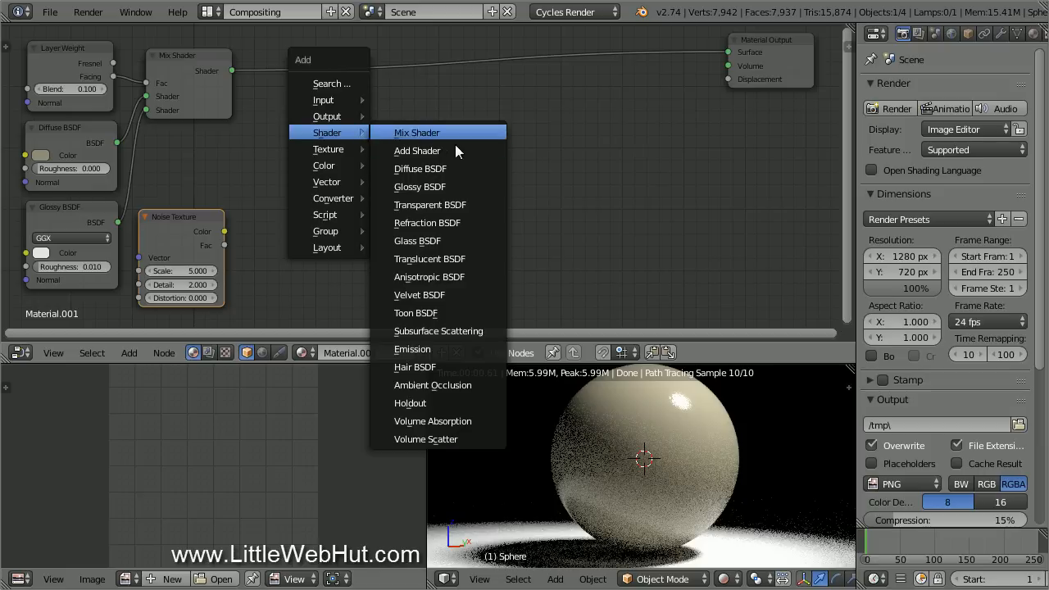
{"action": "mouse_move", "coordinate": [458, 353]}
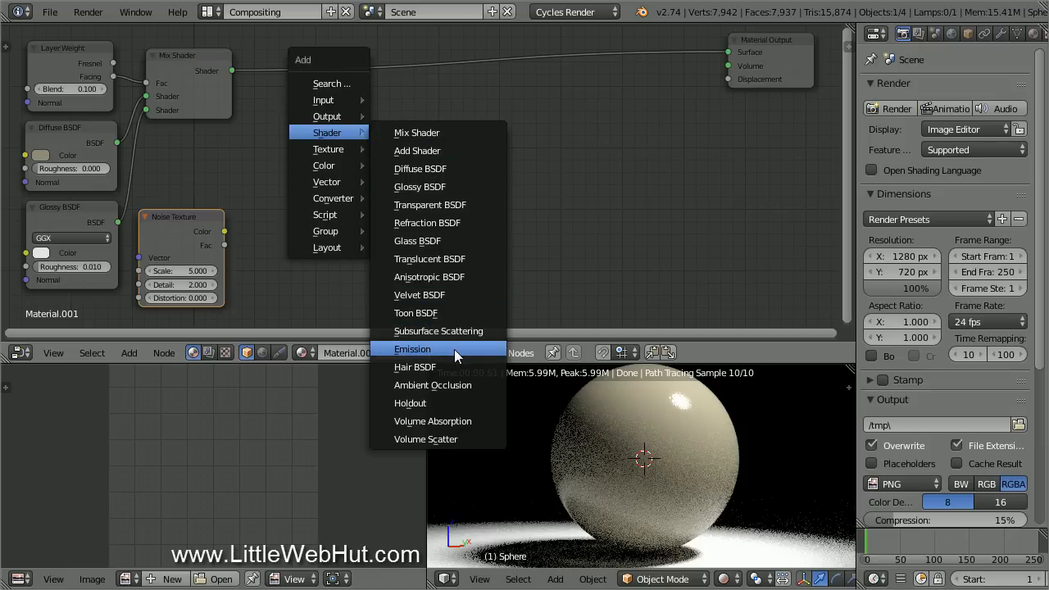
- Add an Emission node fed by Noise Color and wired to Material Output Surface
{"action": "left_click", "coordinate": [413, 348]}
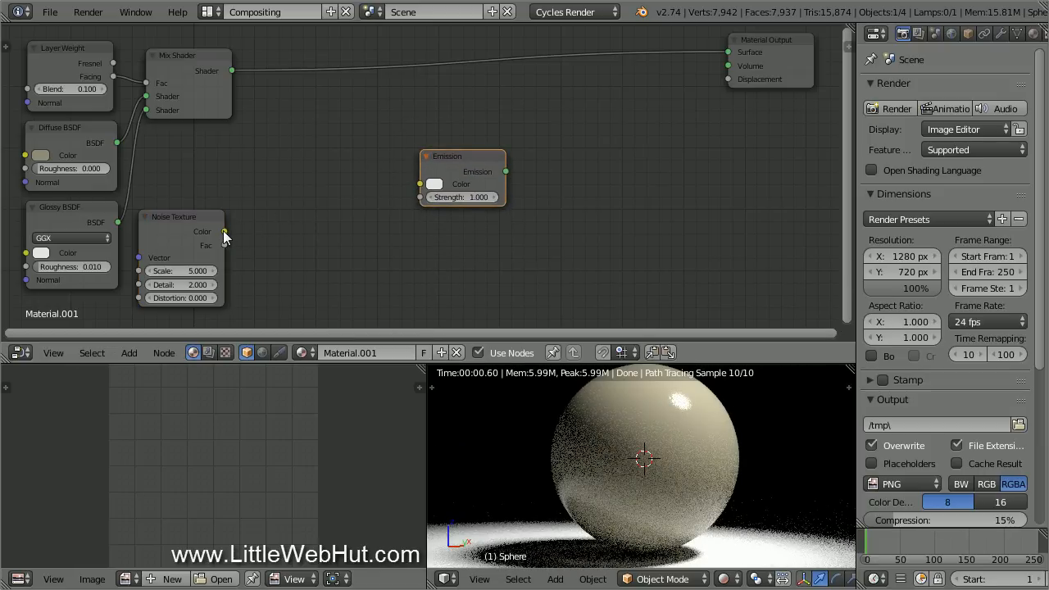
{"action": "left_click_drag", "start_coordinate": [224, 231], "coordinate": [418, 183]}
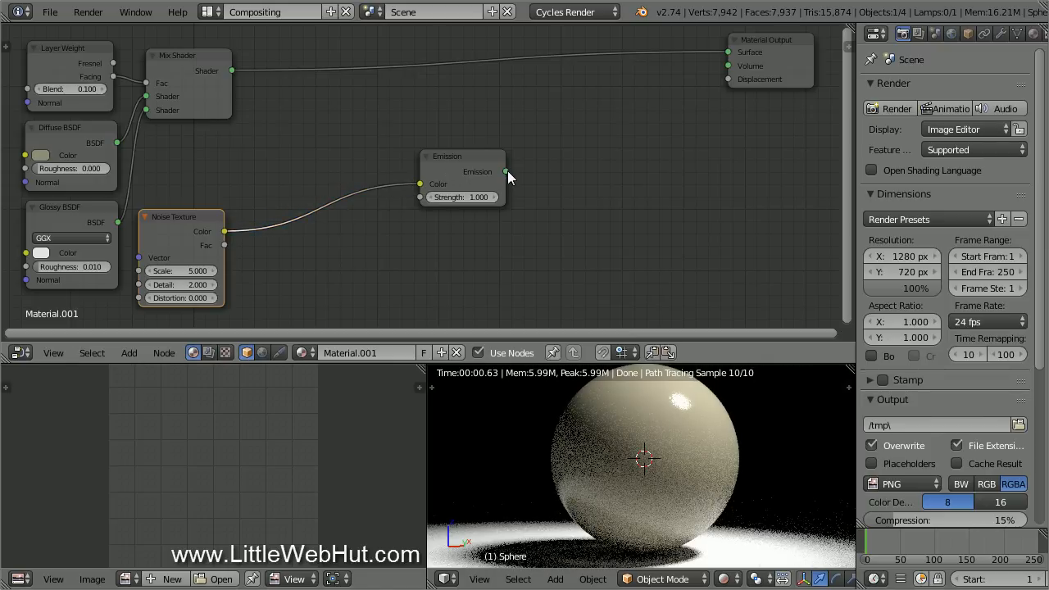
{"action": "left_click_drag", "start_coordinate": [506, 171], "coordinate": [729, 51]}
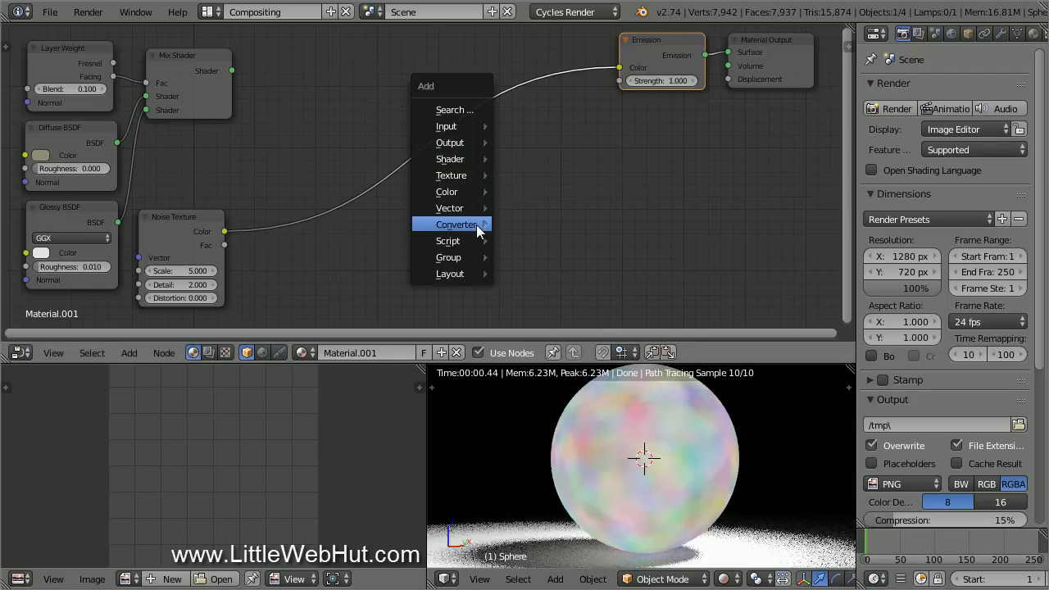
{"action": "mouse_move", "coordinate": [456, 224]}
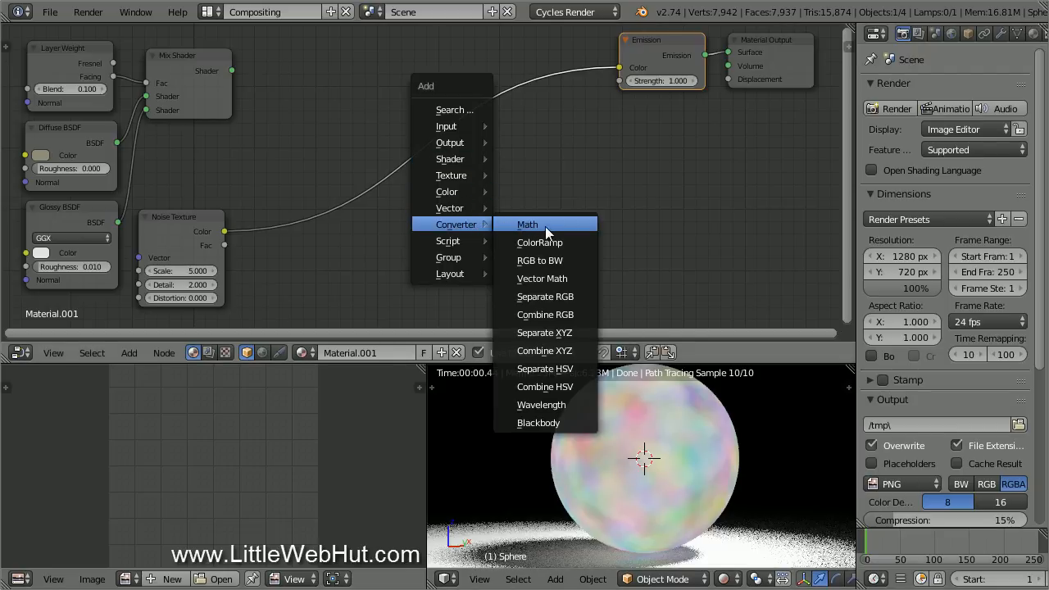
- Insert a Math node between Noise Fac and Emission, set to Subtract 0.5
{"action": "left_click", "coordinate": [527, 224]}
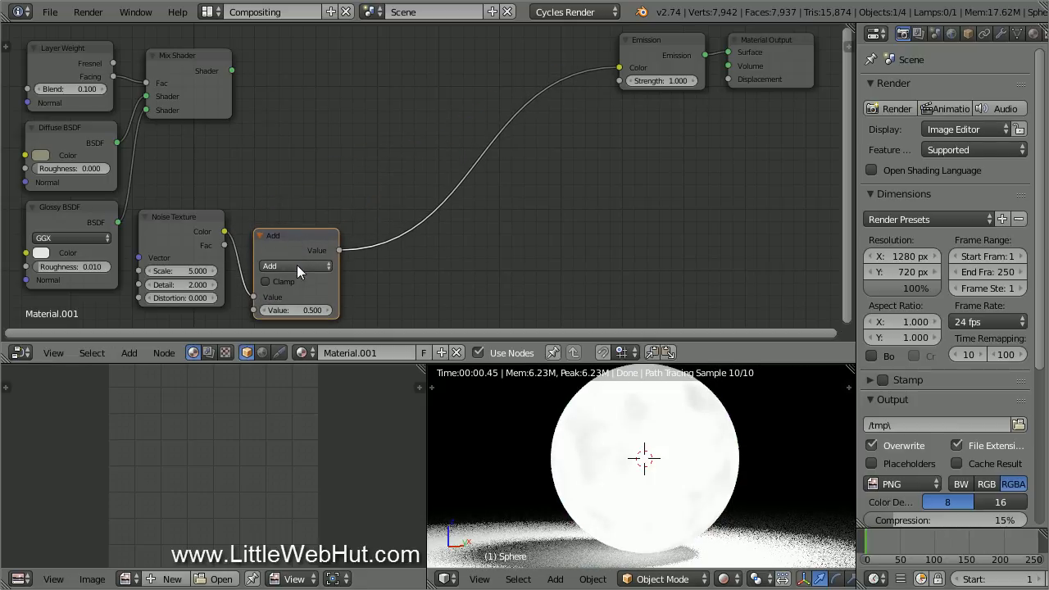
{"action": "left_click", "coordinate": [295, 266]}
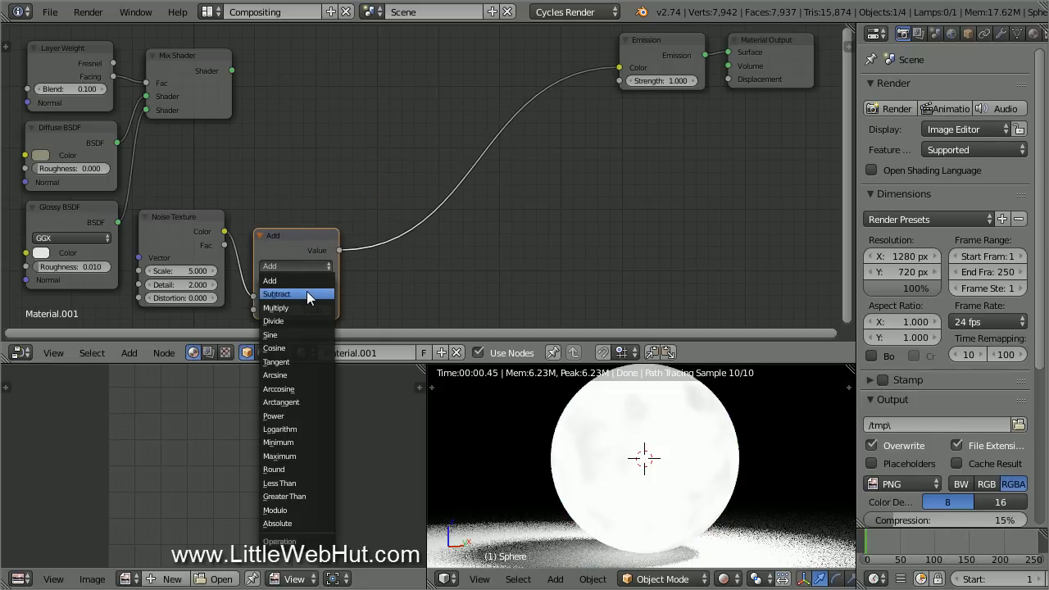
{"action": "left_click", "coordinate": [277, 293]}
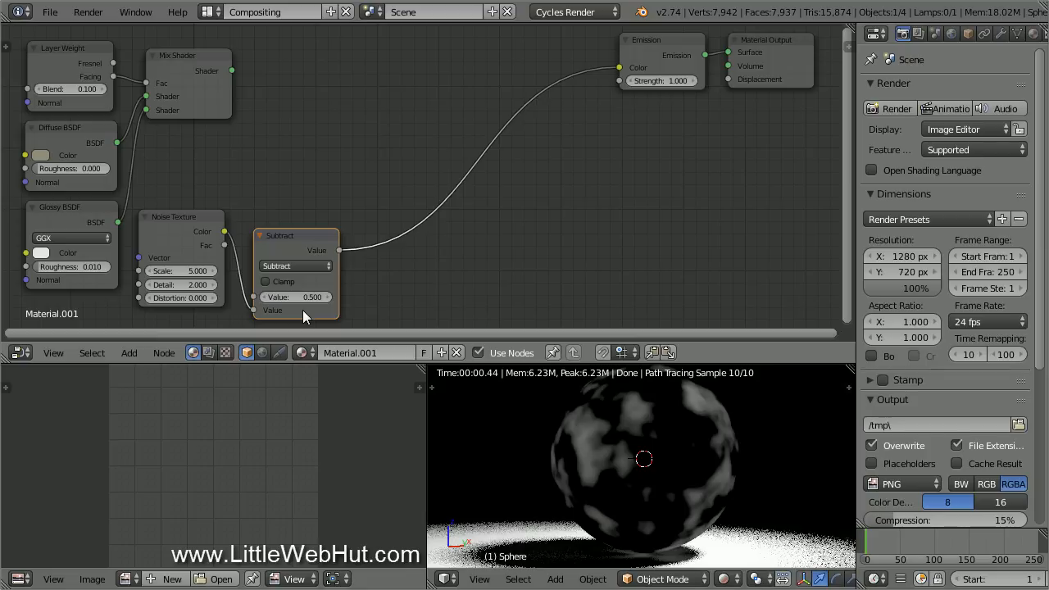
{"action": "mouse_move", "coordinate": [594, 451]}
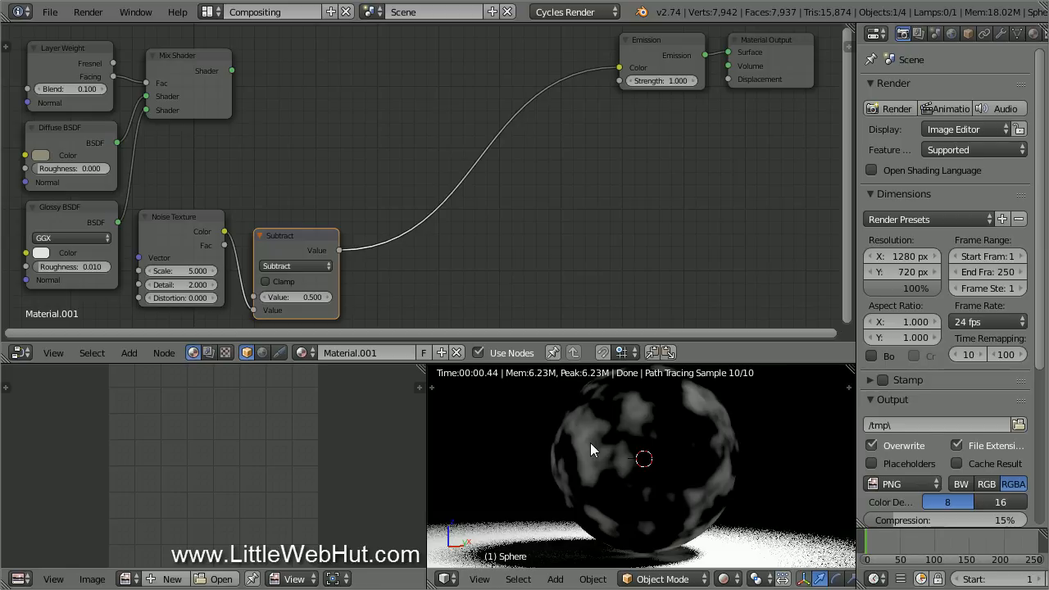
{"action": "mouse_move", "coordinate": [318, 248]}
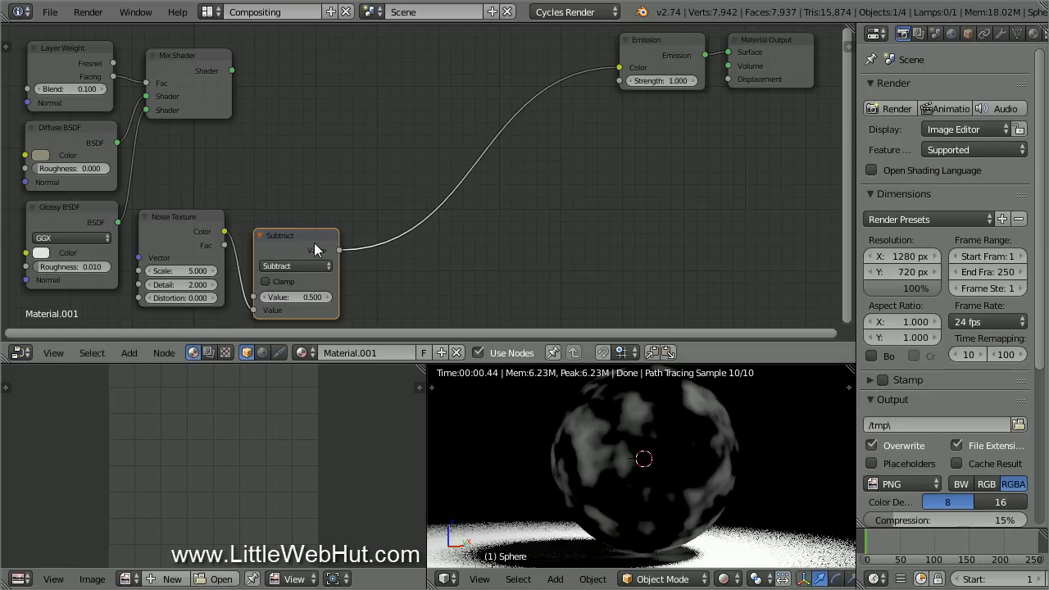
- Place the duplicated Subtract node and connect Noise Texture Color into it
{"action": "left_click_drag", "start_coordinate": [279, 235], "coordinate": [299, 147]}
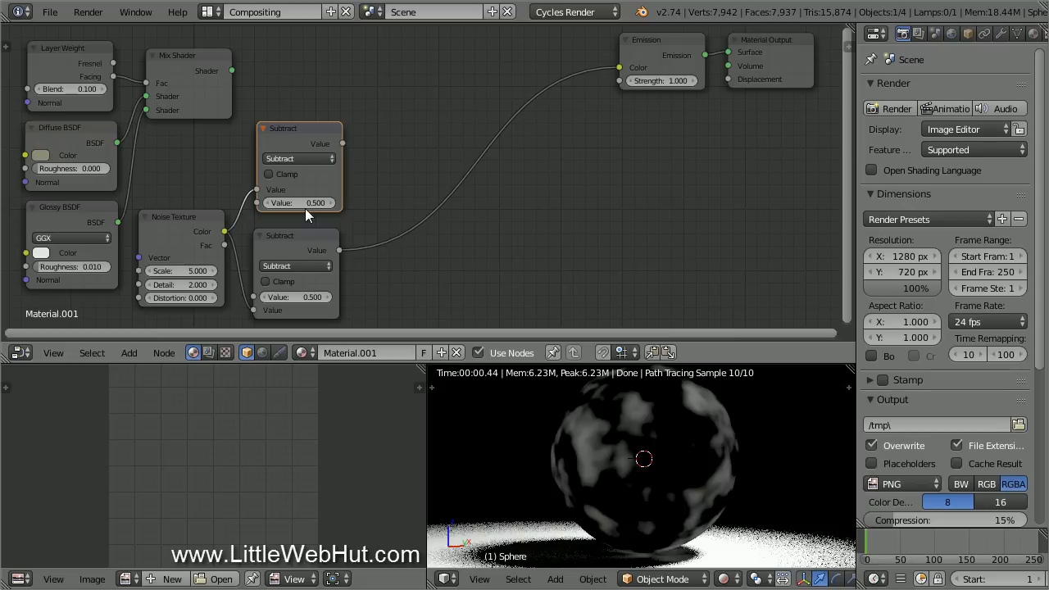
{"action": "mouse_move", "coordinate": [341, 148]}
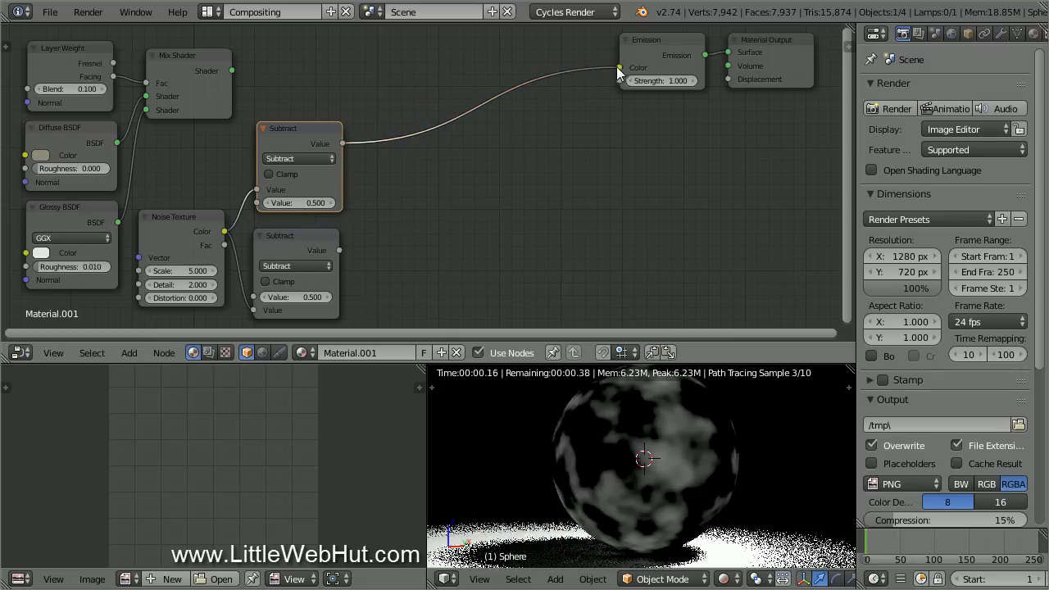
{"action": "mouse_move", "coordinate": [678, 476]}
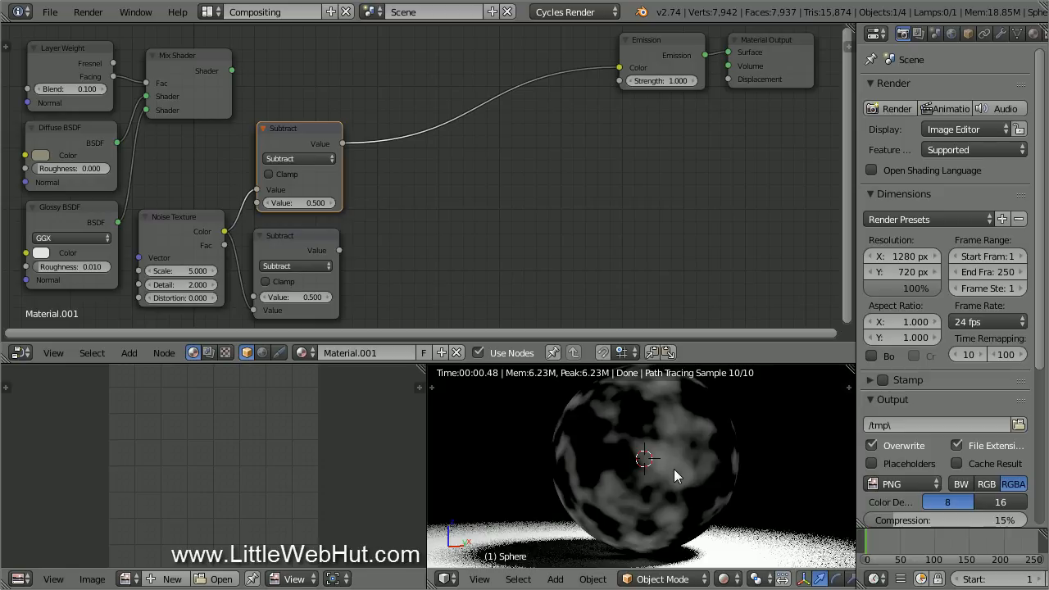
{"action": "mouse_move", "coordinate": [359, 258]}
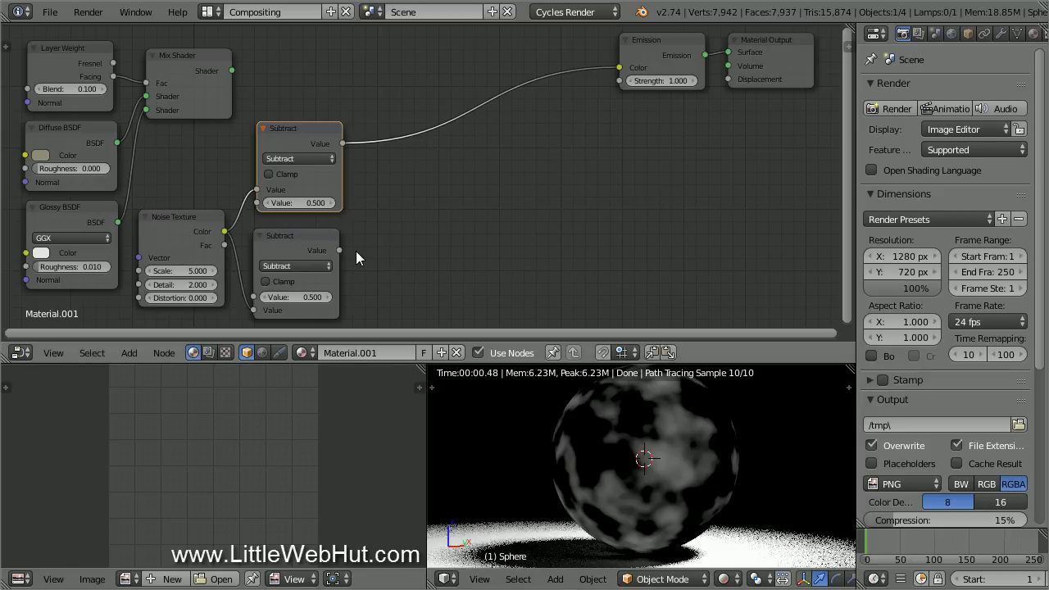
{"action": "left_click_drag", "start_coordinate": [336, 250], "coordinate": [621, 68]}
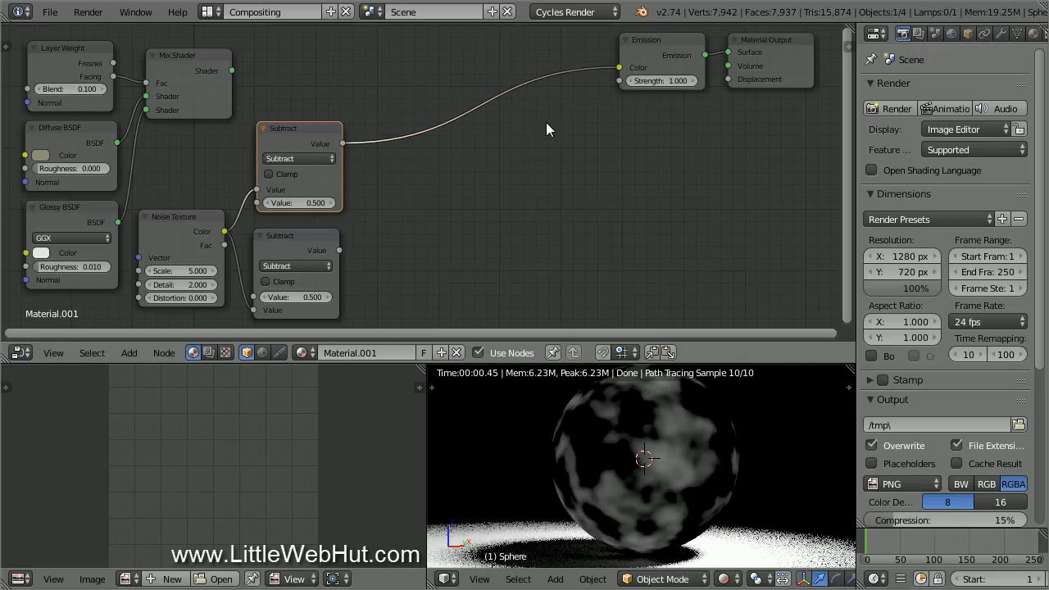
- Add a Maximum math node combining both Subtract outputs into the emission colour
{"action": "left_click", "coordinate": [129, 353]}
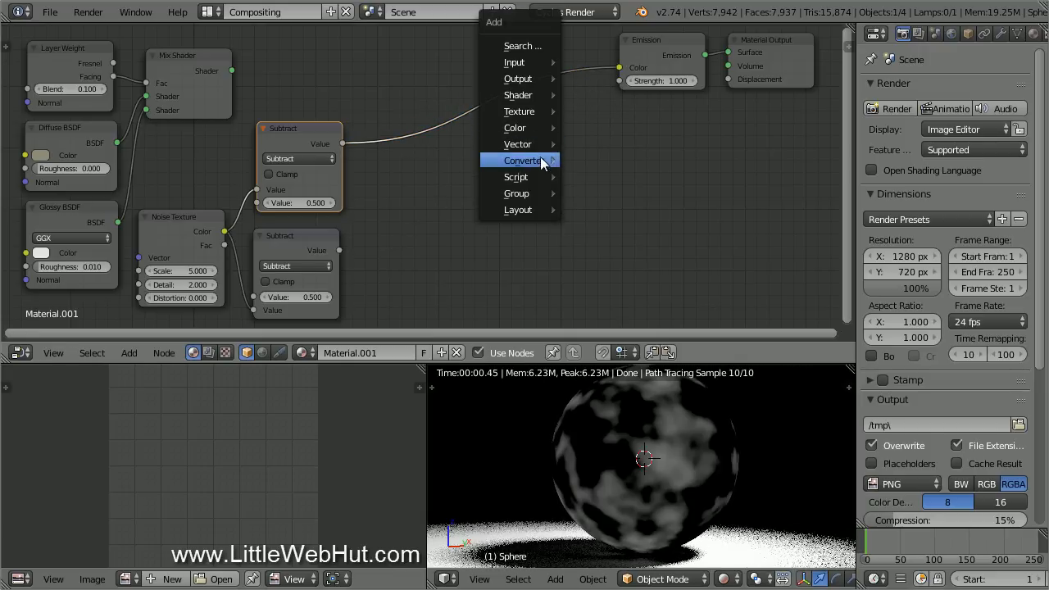
{"action": "mouse_move", "coordinate": [525, 159]}
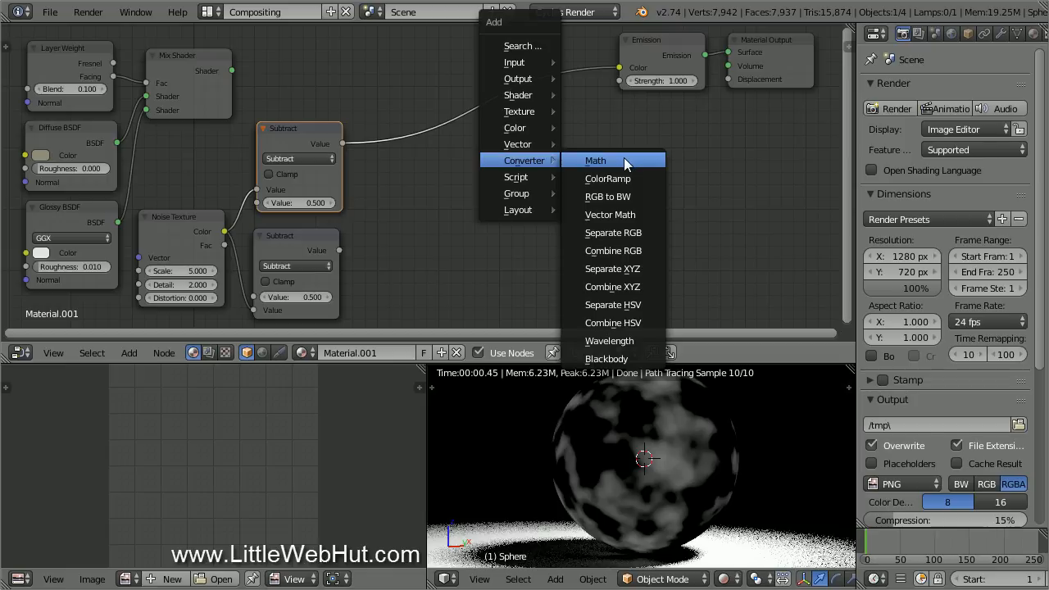
{"action": "left_click", "coordinate": [595, 160]}
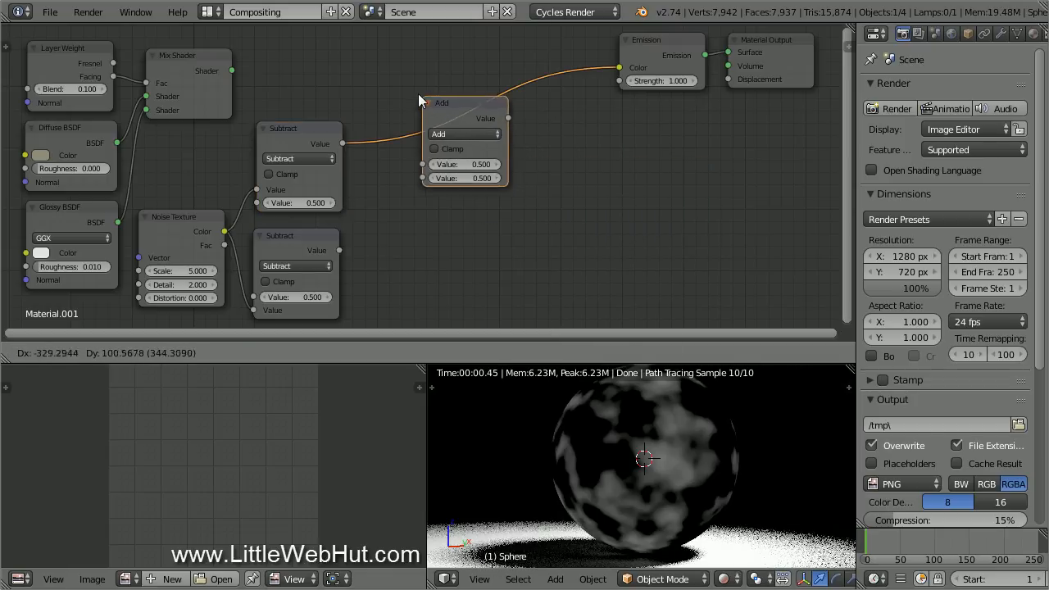
{"action": "left_click_drag", "start_coordinate": [441, 103], "coordinate": [414, 179]}
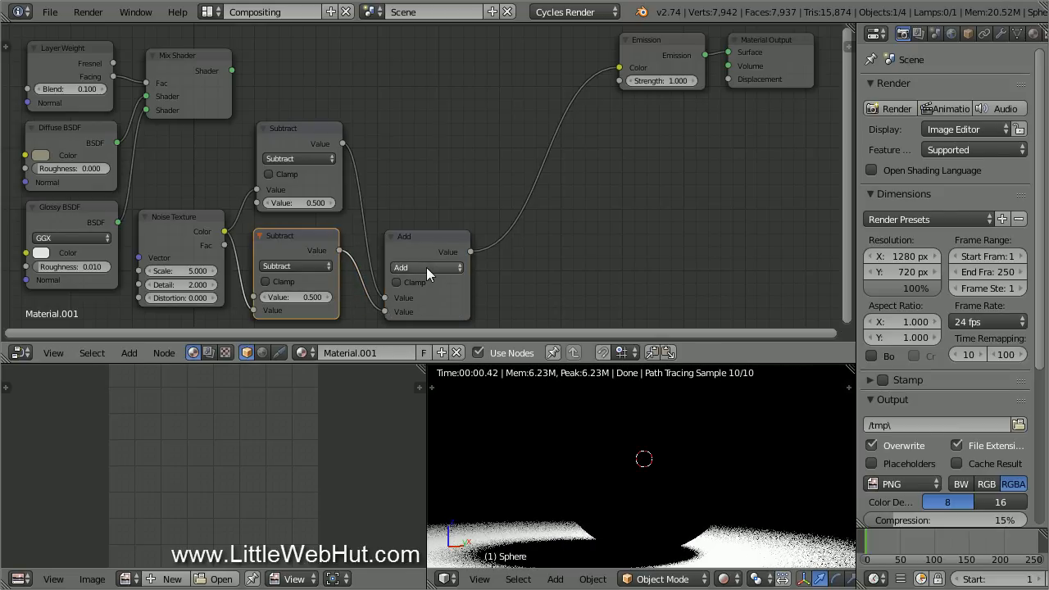
{"action": "left_click", "coordinate": [426, 267]}
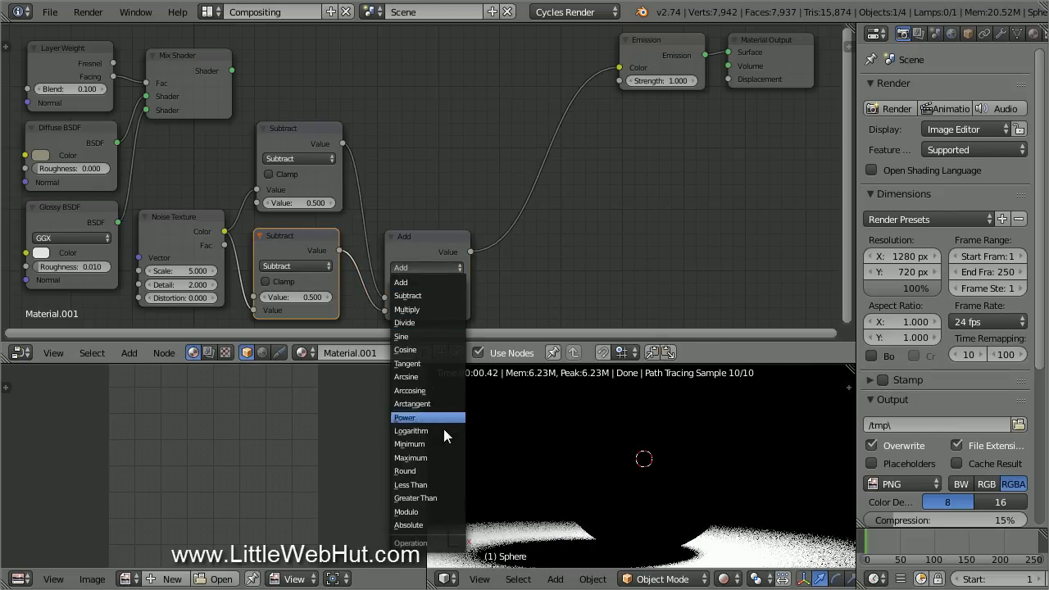
{"action": "mouse_move", "coordinate": [445, 460]}
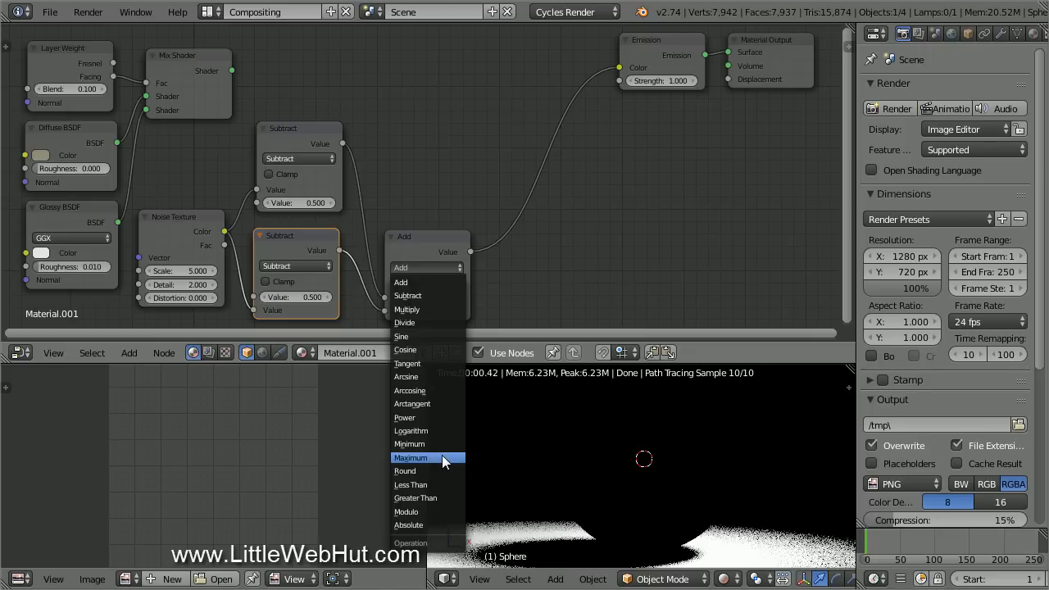
{"action": "left_click", "coordinate": [412, 458]}
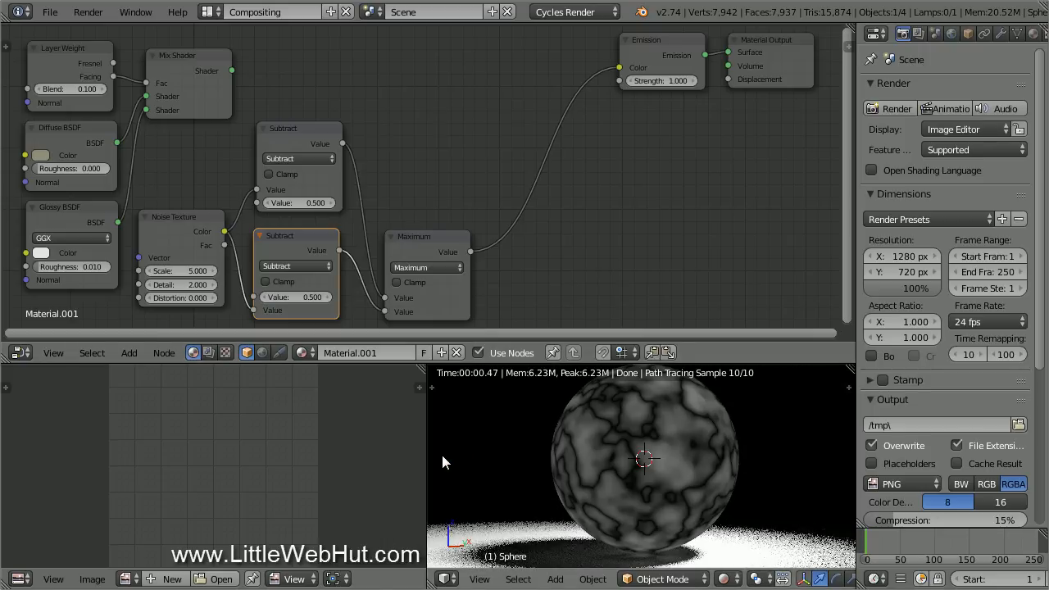
{"action": "mouse_move", "coordinate": [618, 461]}
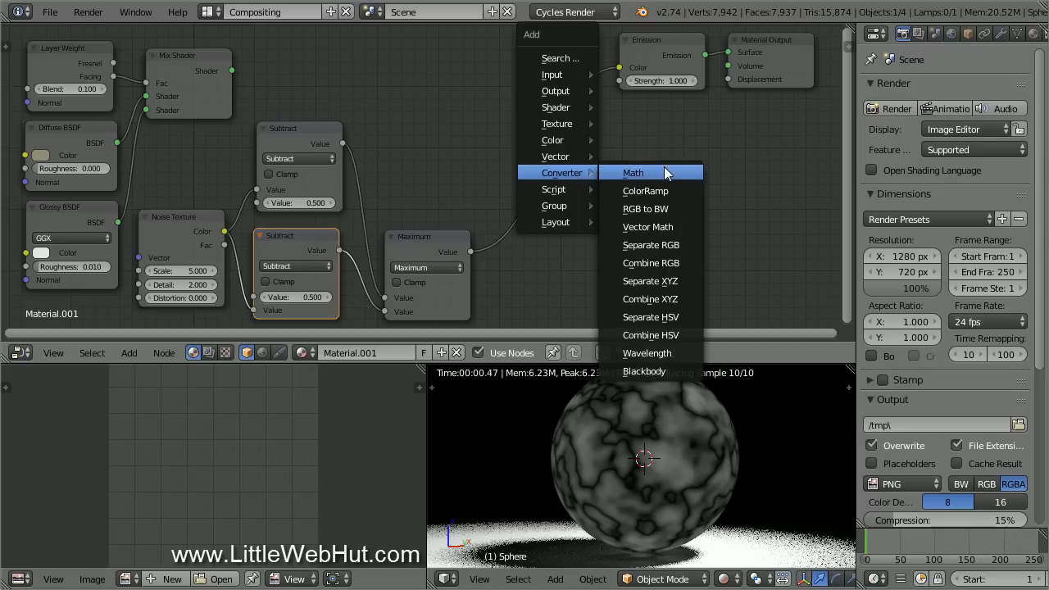
- Add a Minimum math node after Maximum and edit its value to 0.010
{"action": "left_click", "coordinate": [632, 172]}
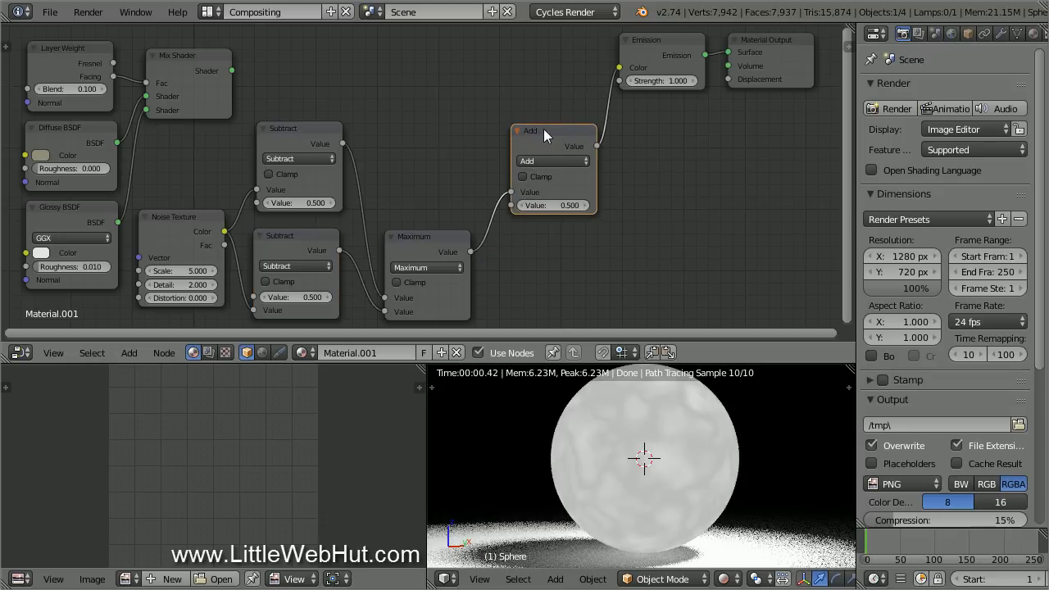
{"action": "left_click_drag", "start_coordinate": [553, 131], "coordinate": [554, 233]}
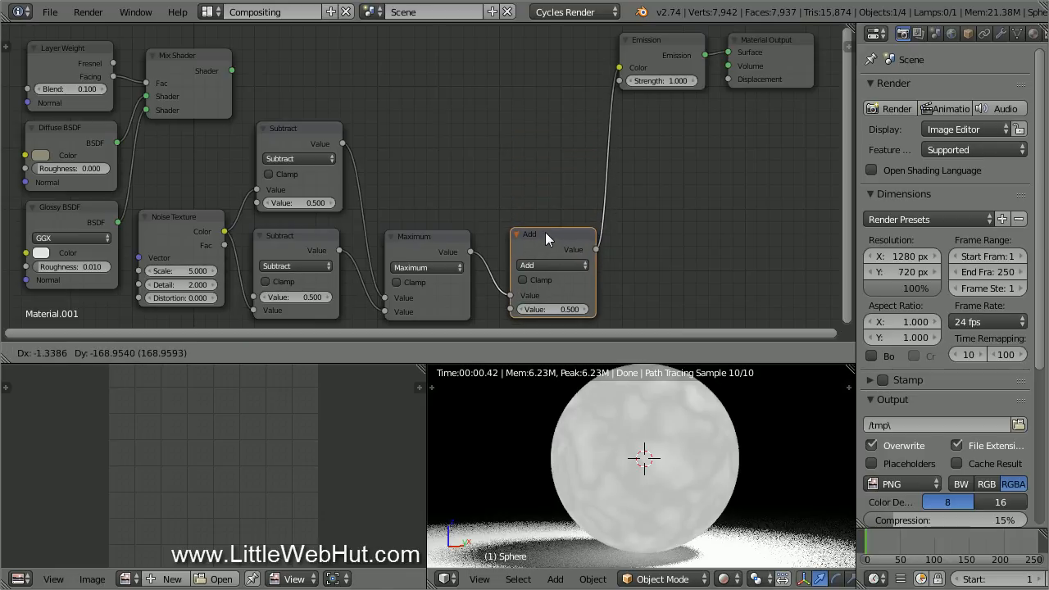
{"action": "left_click", "coordinate": [551, 265]}
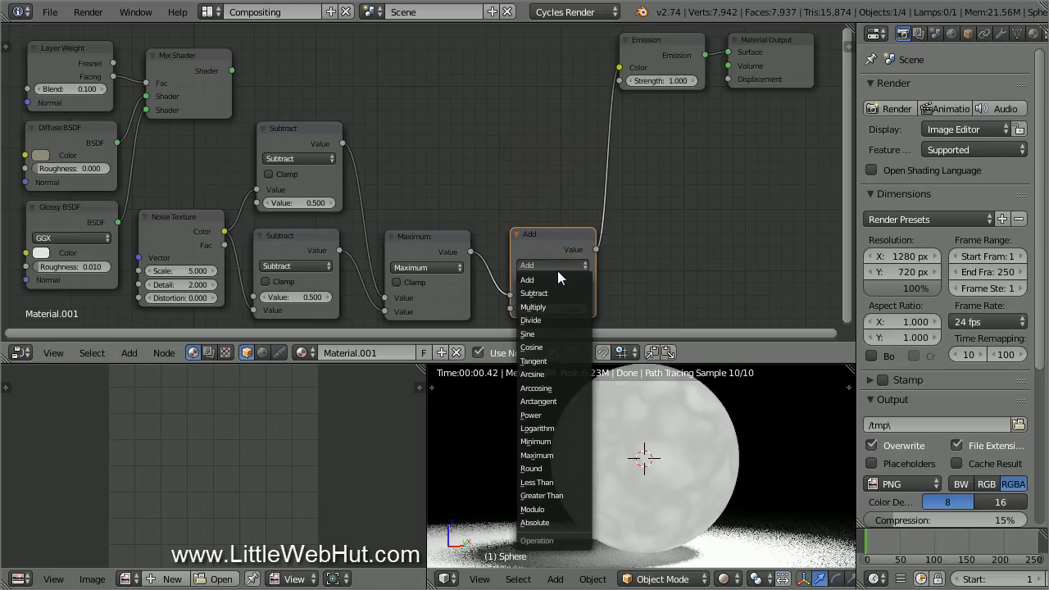
{"action": "mouse_move", "coordinate": [562, 441]}
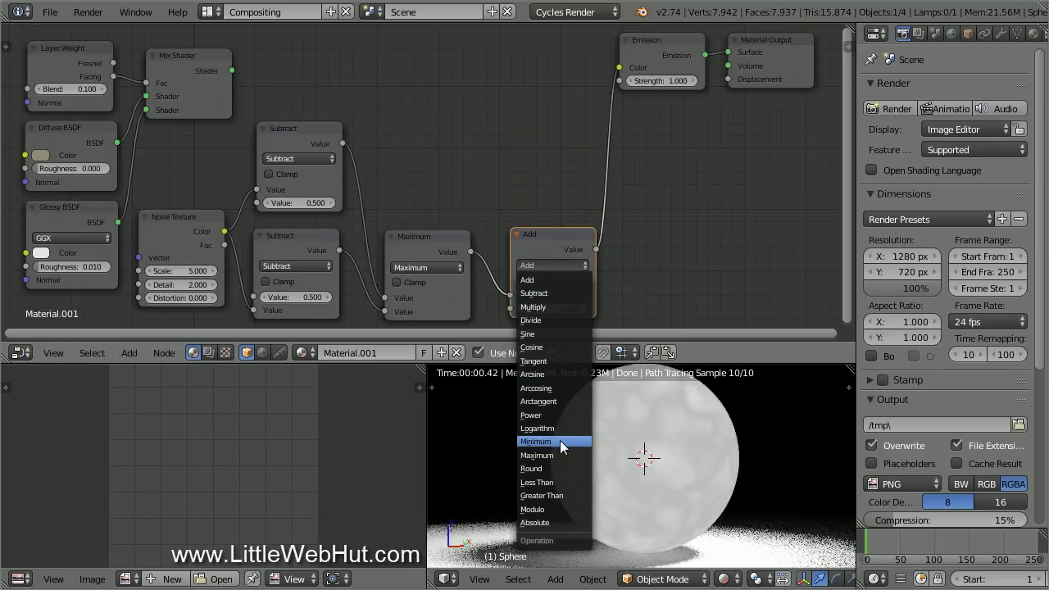
{"action": "left_click", "coordinate": [538, 441]}
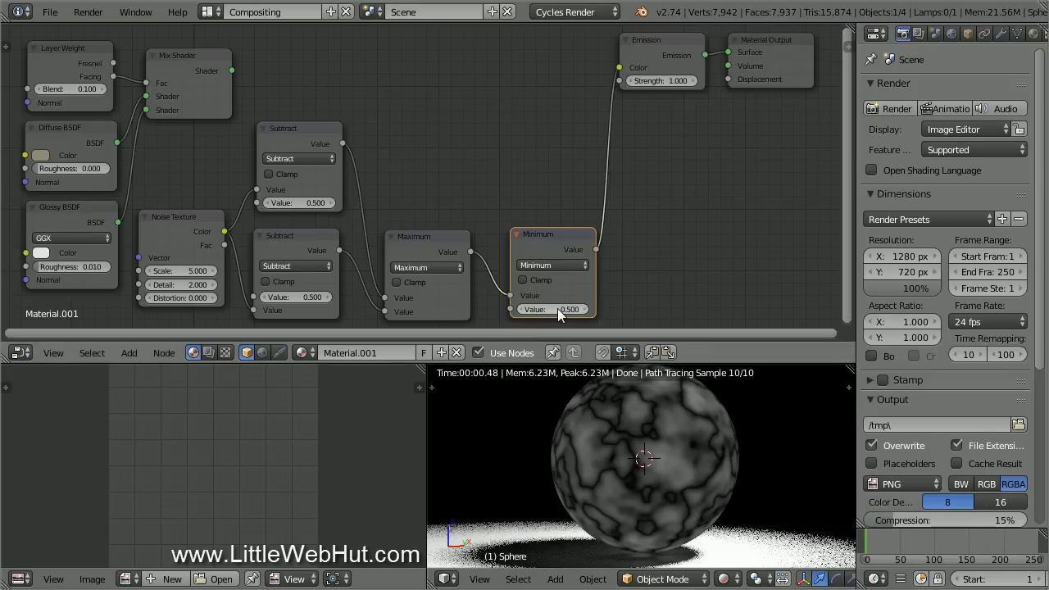
{"action": "double_click", "coordinate": [551, 309]}
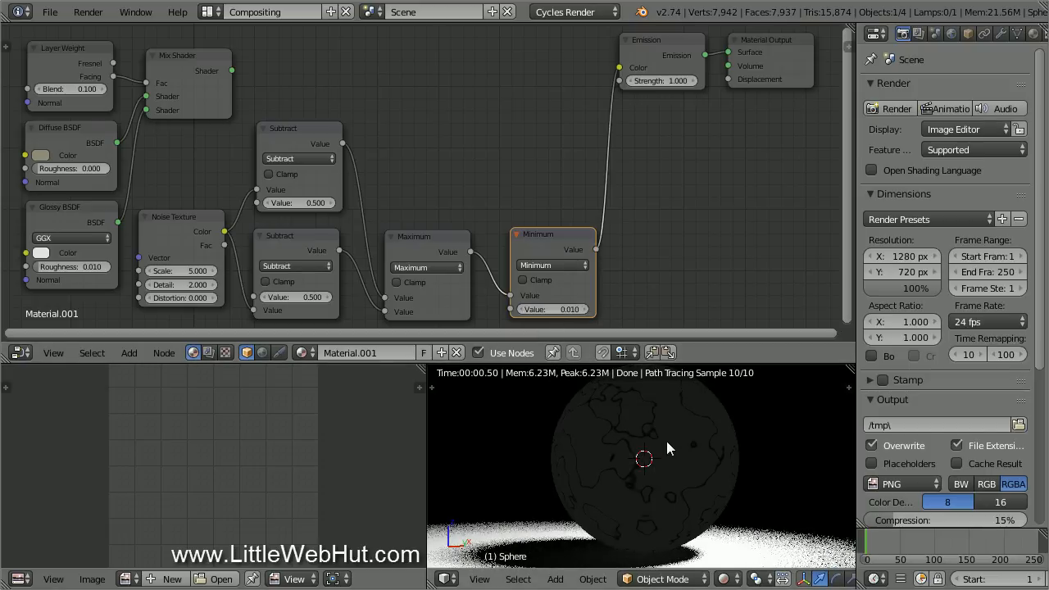
{"action": "mouse_move", "coordinate": [671, 451]}
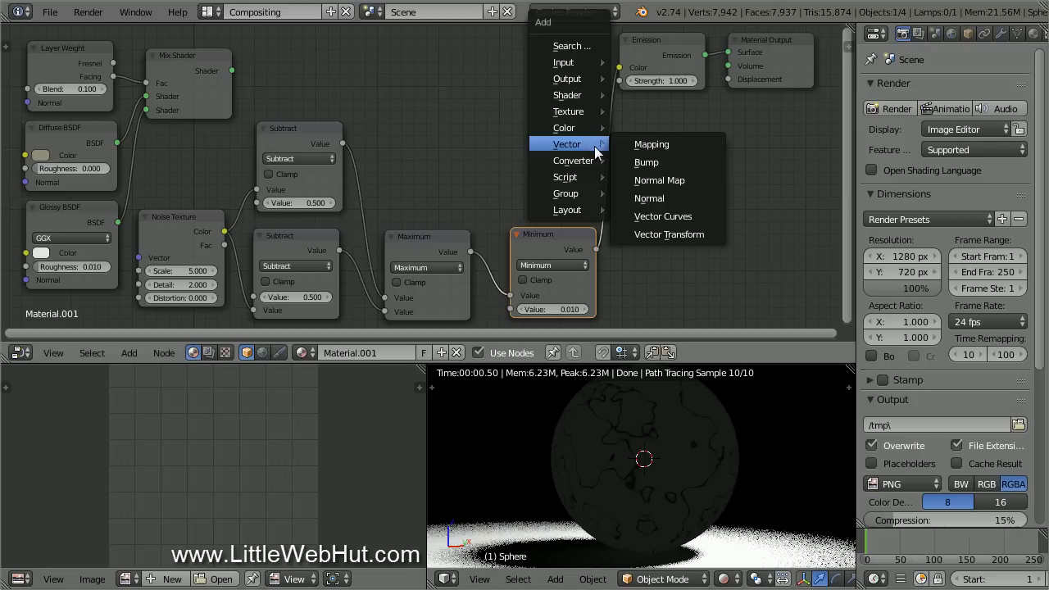
{"action": "mouse_move", "coordinate": [573, 159]}
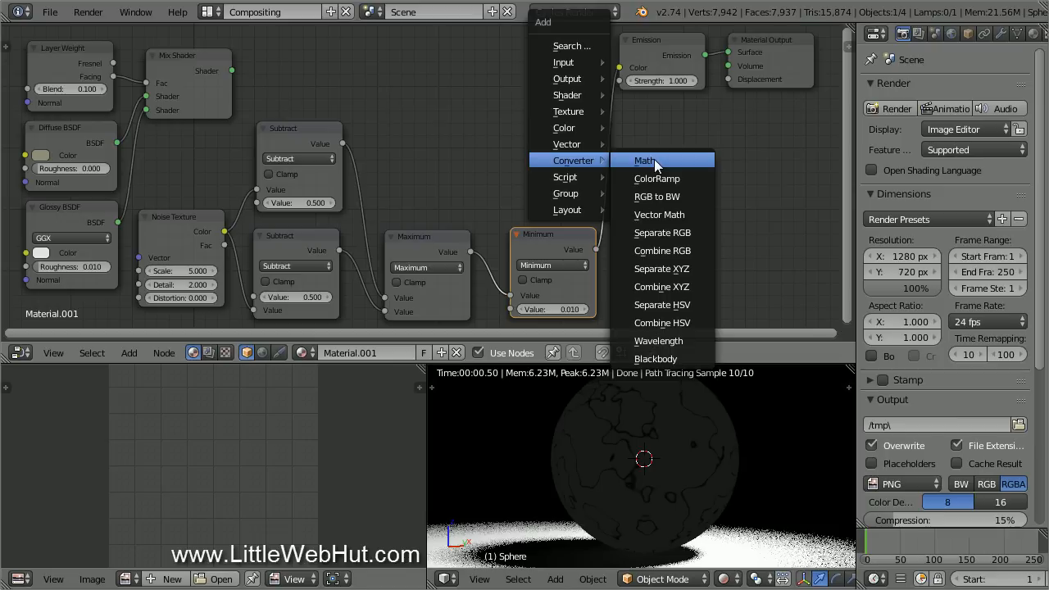
- Add a Multiply math node after Minimum with value 50.000
{"action": "left_click", "coordinate": [645, 160]}
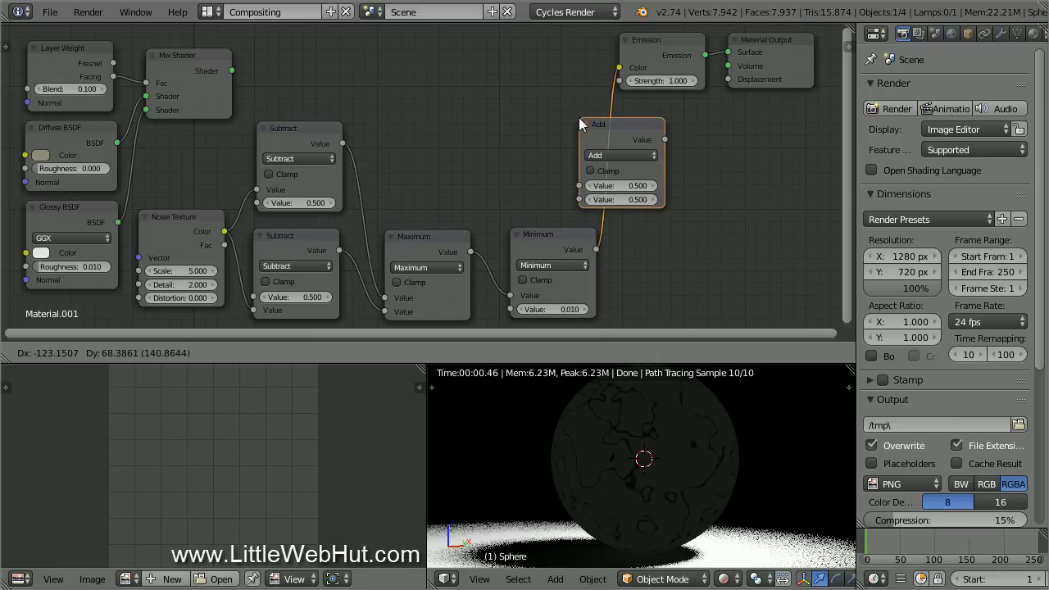
{"action": "left_click_drag", "start_coordinate": [599, 124], "coordinate": [650, 215]}
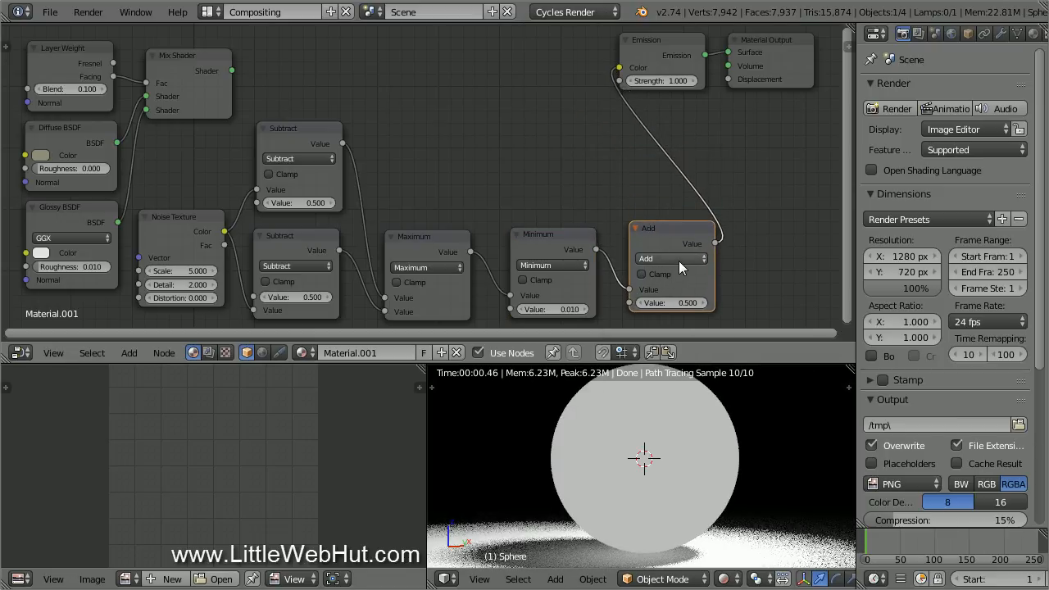
{"action": "left_click", "coordinate": [671, 258]}
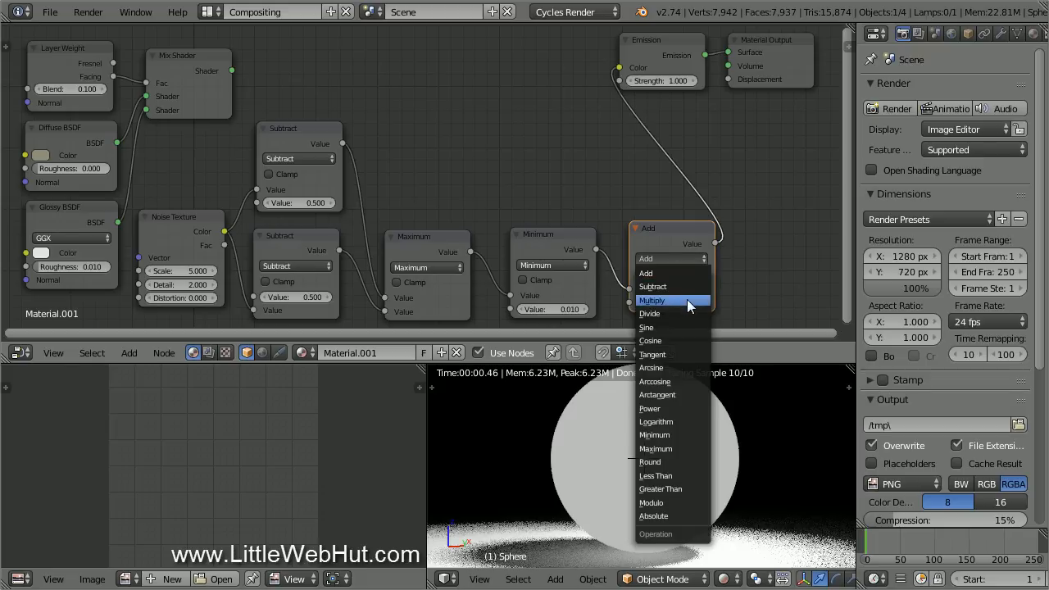
{"action": "left_click", "coordinate": [652, 300]}
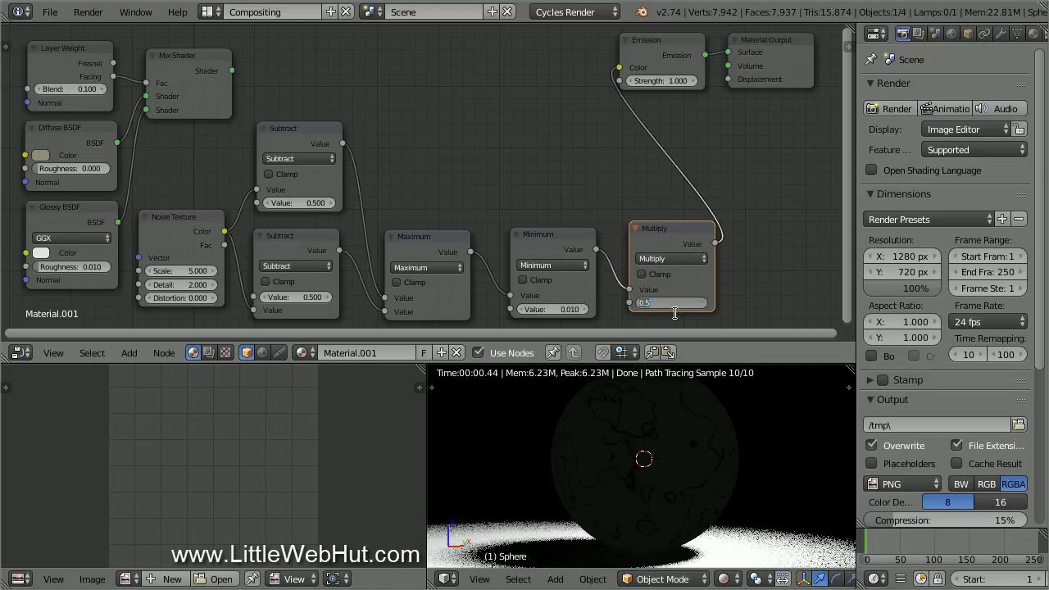
{"action": "type", "text": "50.000"}
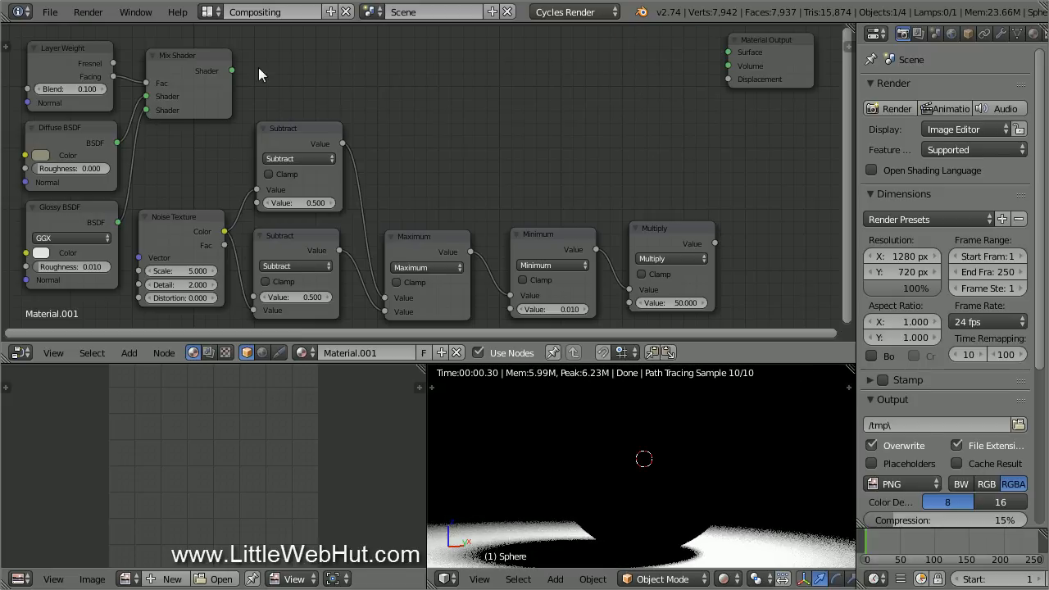
- Connect the Mix Shader output to the Material Output Surface input
{"action": "left_click_drag", "start_coordinate": [232, 70], "coordinate": [701, 55]}
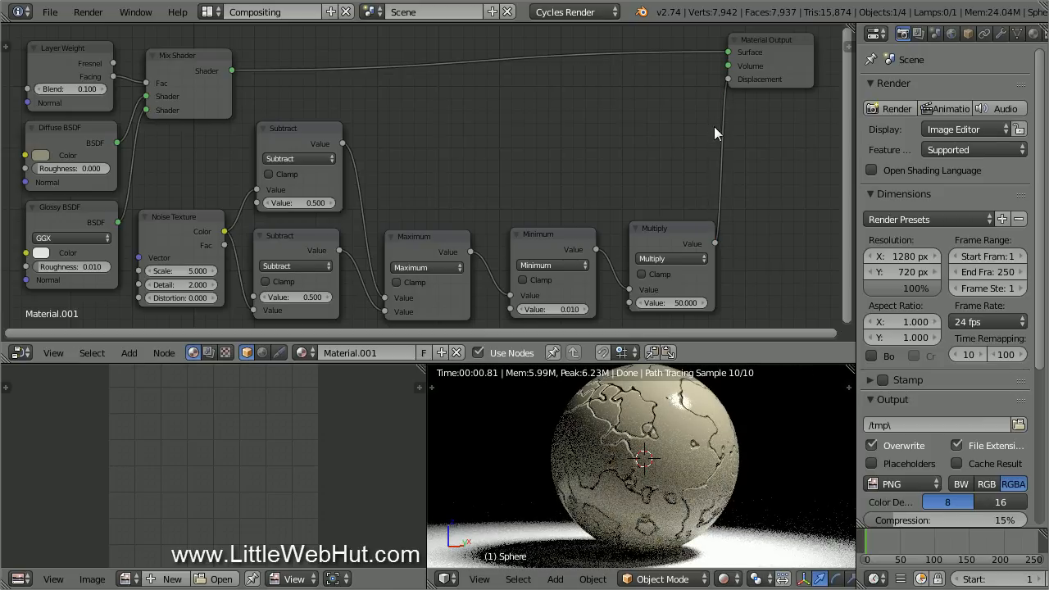
{"action": "mouse_move", "coordinate": [668, 431]}
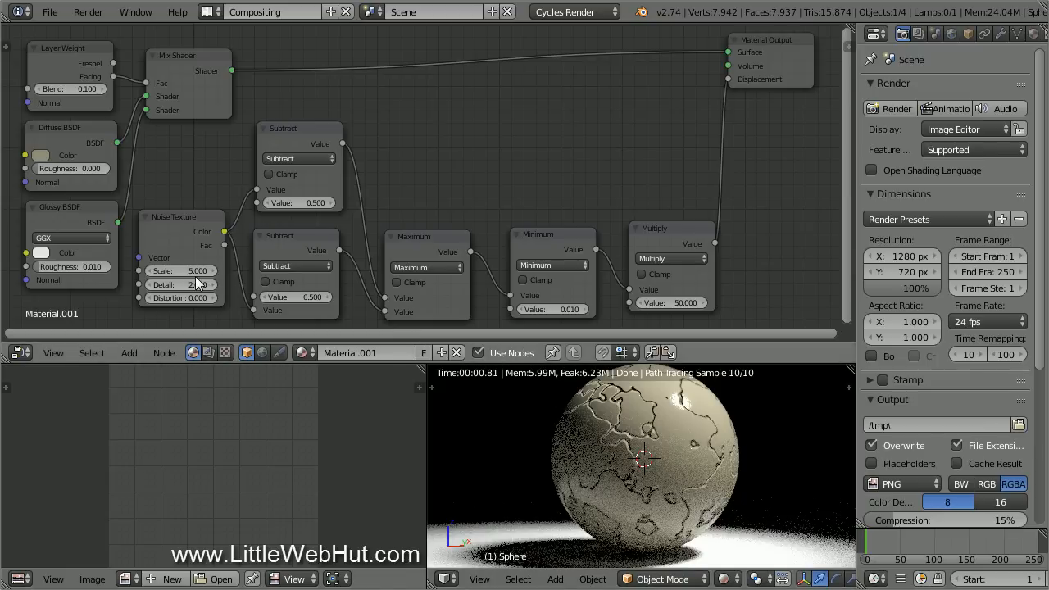
- Retune the Noise Texture to scale 2 and detail 10, then lower the scale to 0.5
{"action": "left_click", "coordinate": [181, 270]}
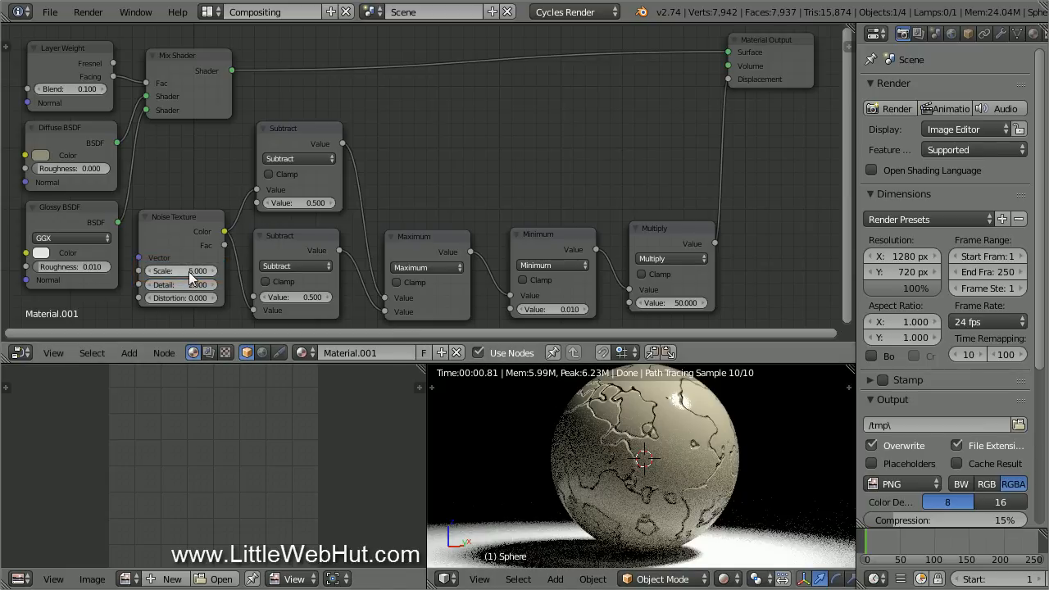
{"action": "left_click", "coordinate": [181, 271]}
{"action": "type", "text": "2"}
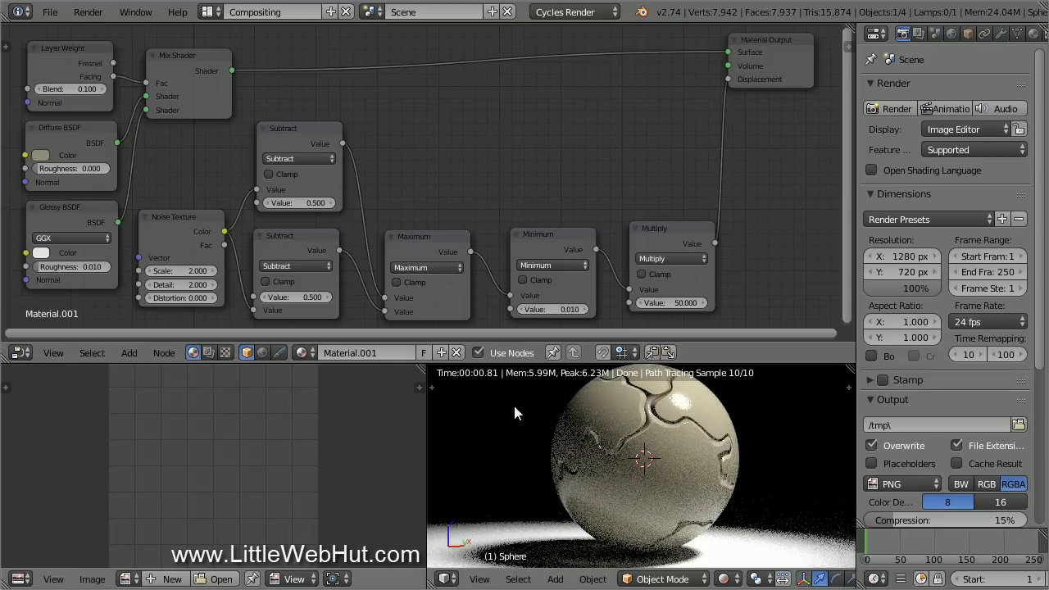
{"action": "mouse_move", "coordinate": [662, 441]}
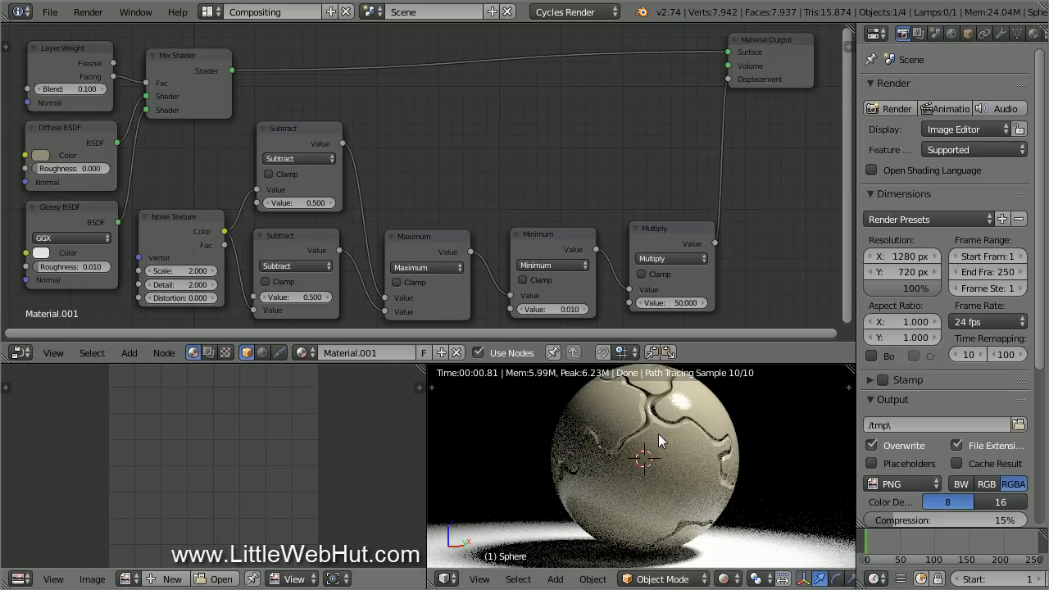
{"action": "left_click", "coordinate": [181, 285]}
{"action": "type", "text": "10"}
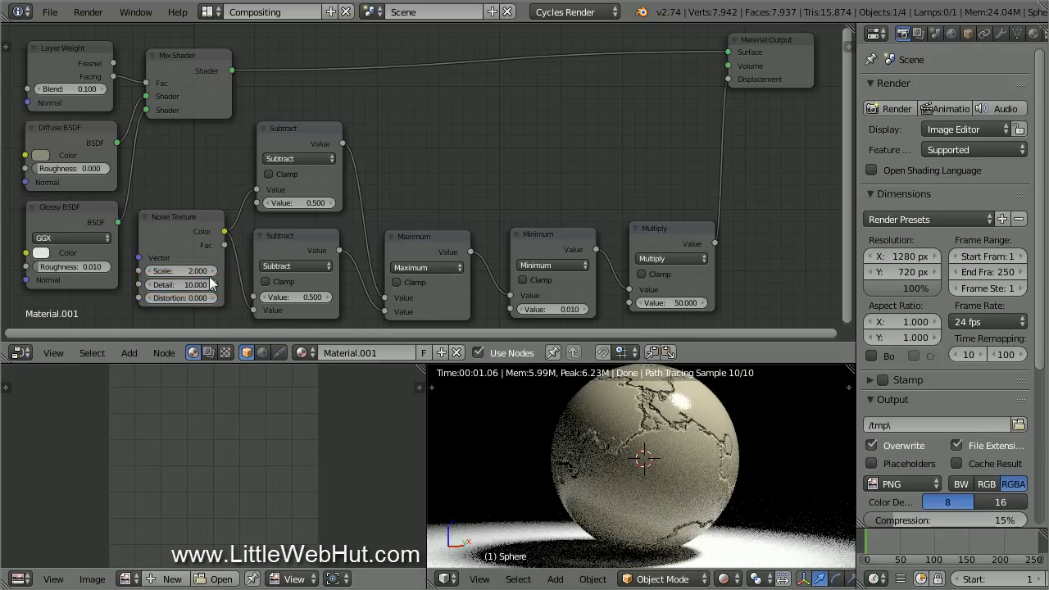
{"action": "left_click", "coordinate": [181, 270]}
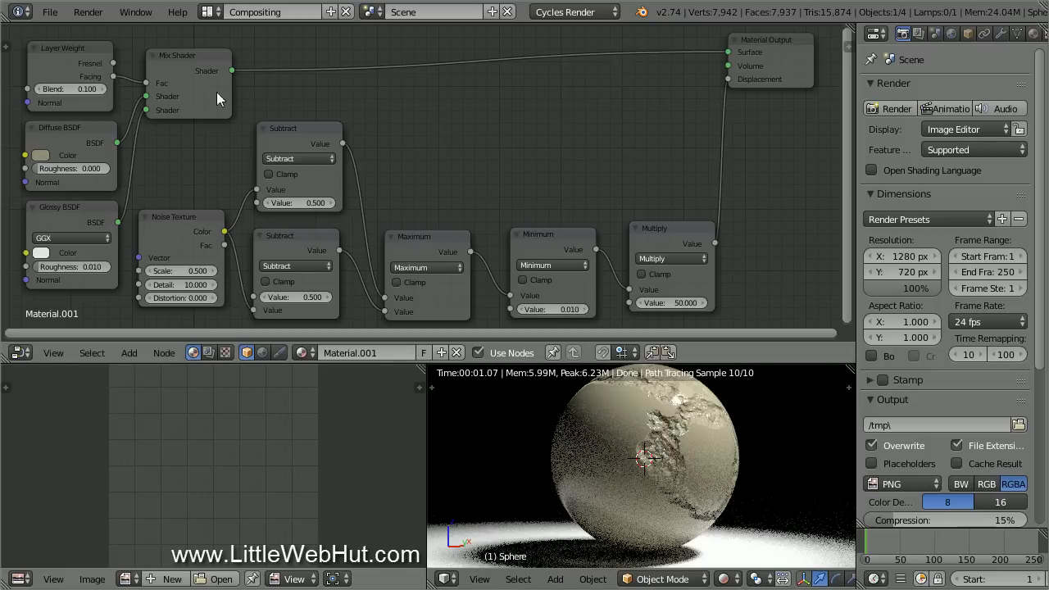
- Duplicate the Mix Shader and Diffuse BSDF, linking the darker copied diffuse into the new mix
{"action": "left_click", "coordinate": [184, 57]}
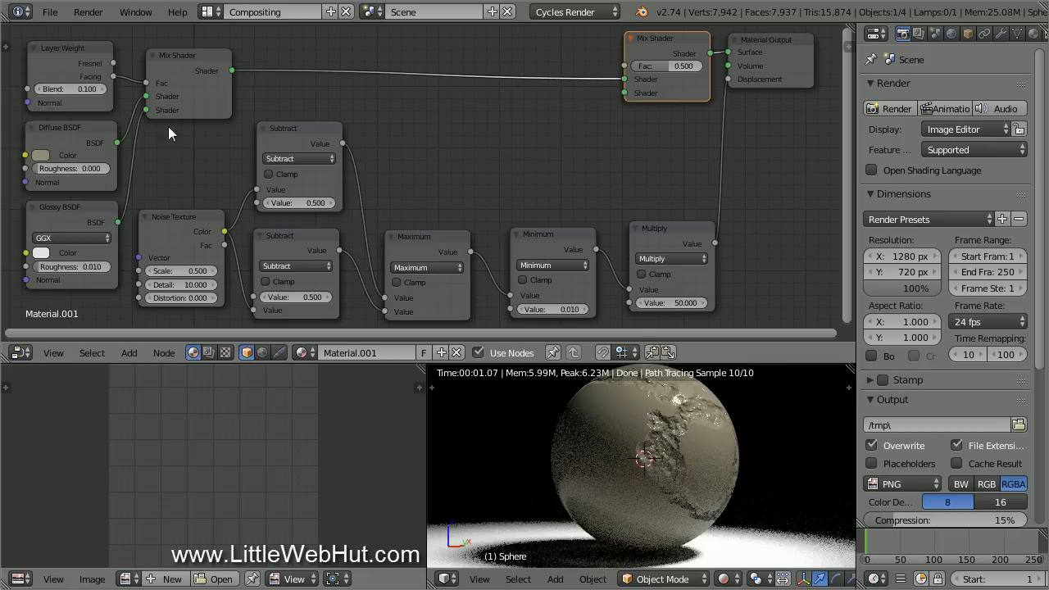
{"action": "left_click", "coordinate": [69, 127]}
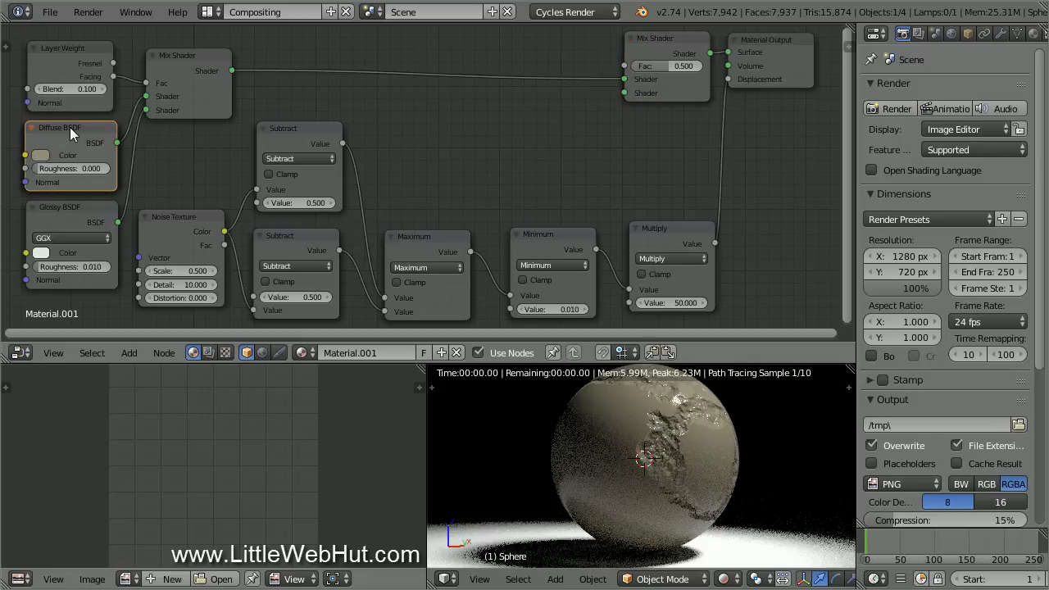
{"action": "left_click_drag", "start_coordinate": [70, 127], "coordinate": [424, 111]}
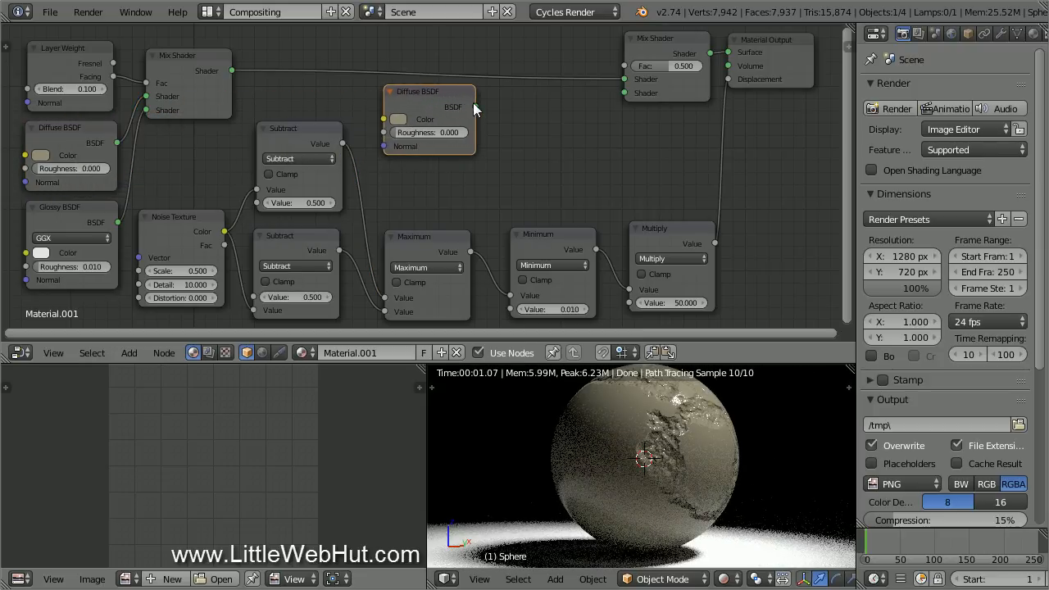
{"action": "left_click_drag", "start_coordinate": [475, 106], "coordinate": [625, 93]}
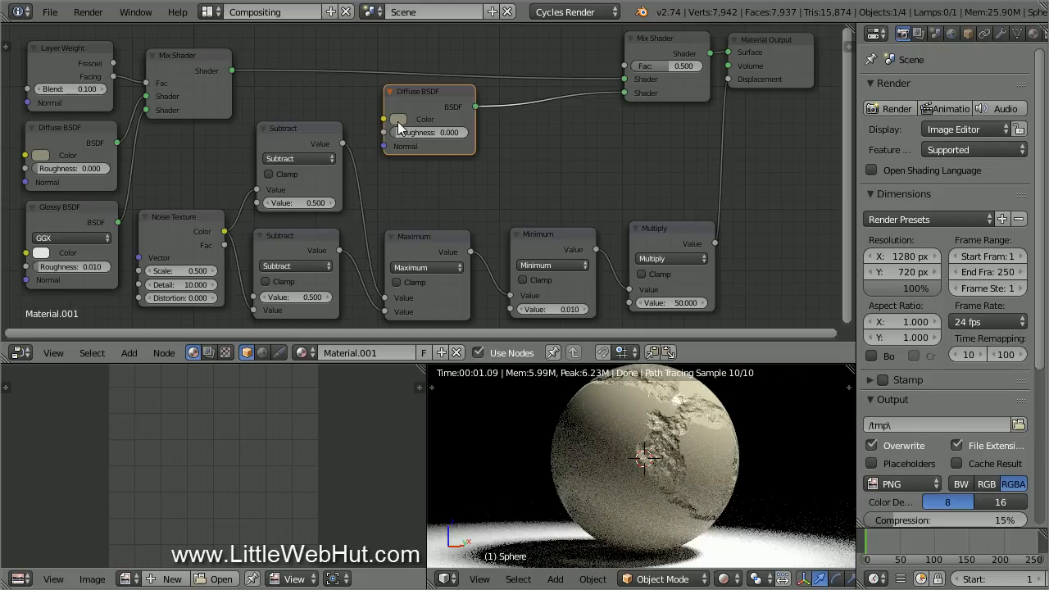
{"action": "left_click", "coordinate": [399, 118]}
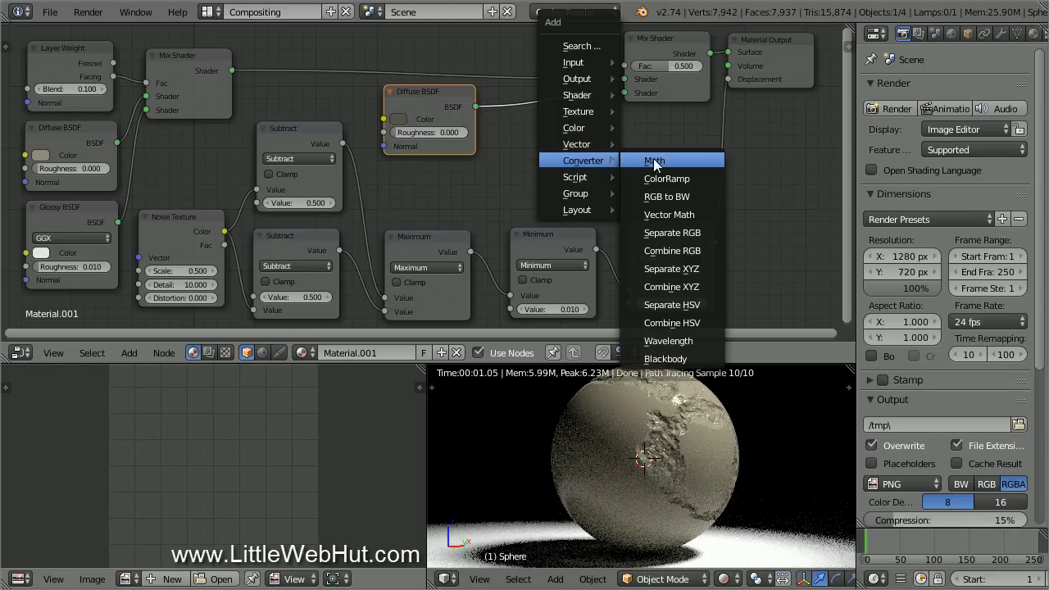
- Add a Less Than Math node and link its result to the new Mix Shader's factor
{"action": "left_click", "coordinate": [653, 160]}
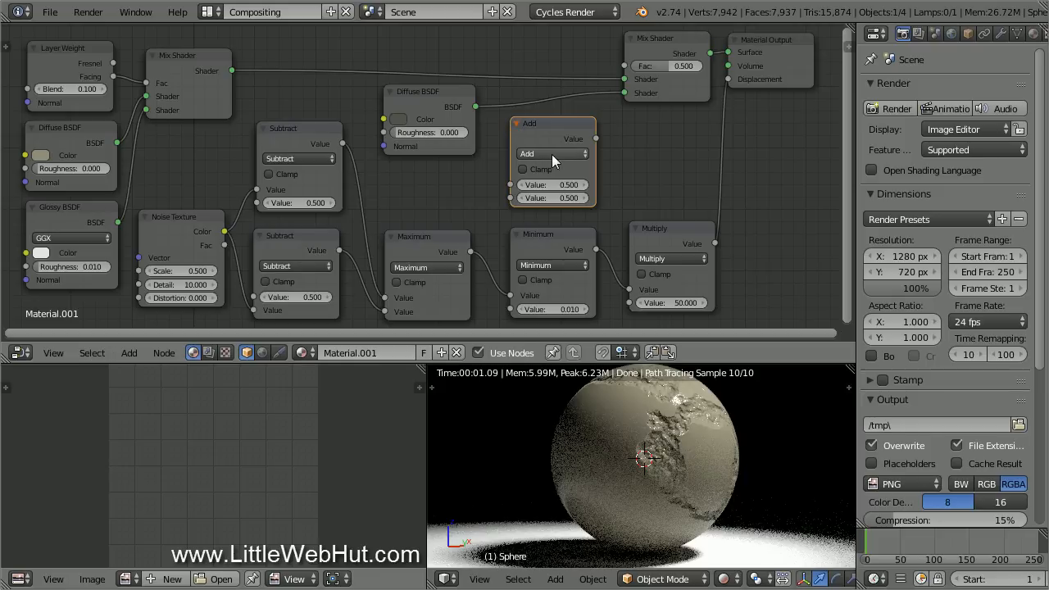
{"action": "left_click", "coordinate": [553, 154]}
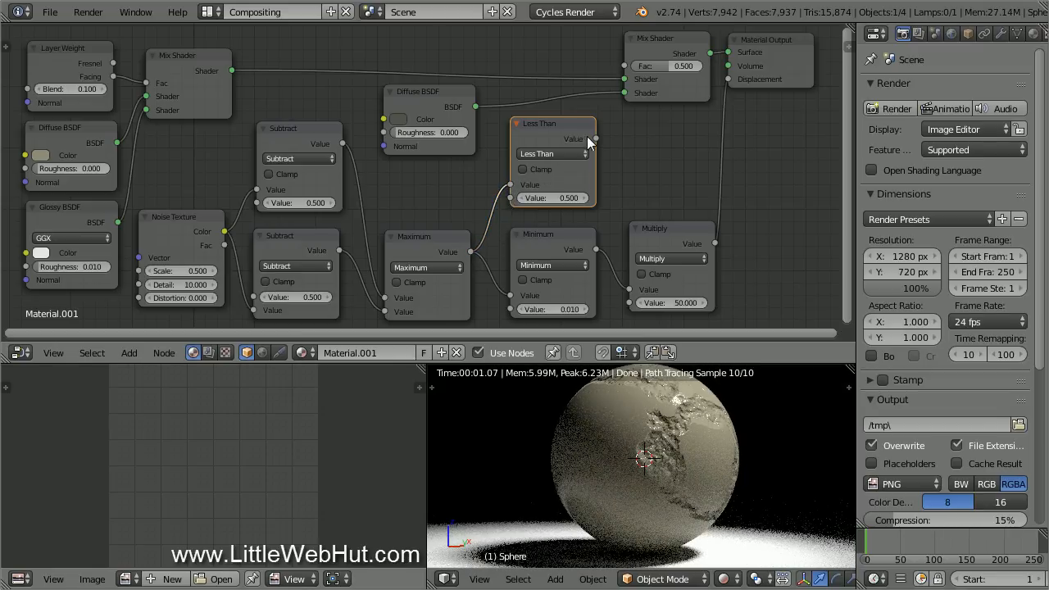
{"action": "left_click_drag", "start_coordinate": [590, 138], "coordinate": [621, 68]}
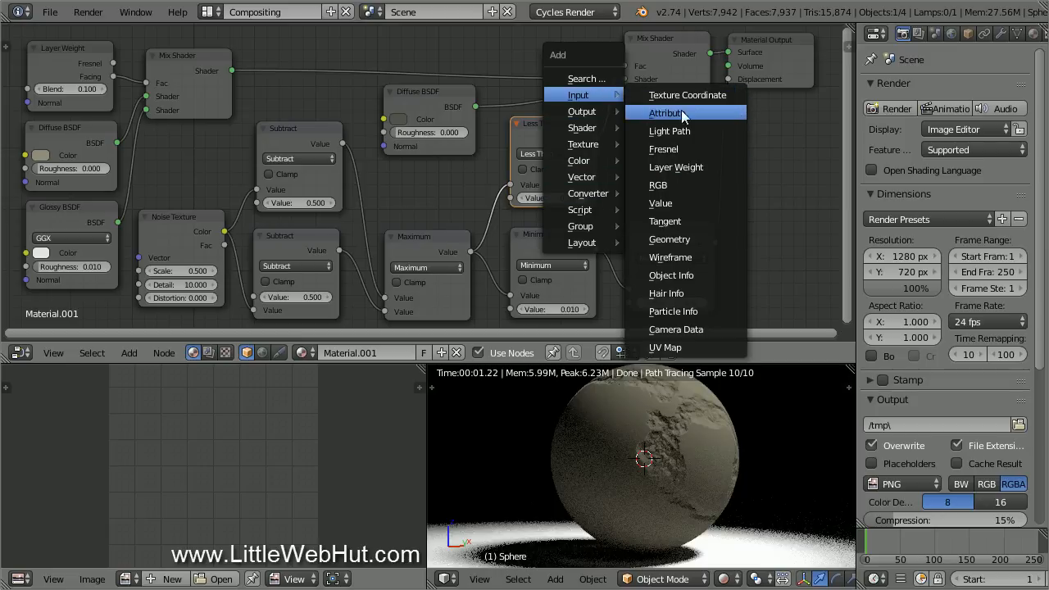
{"action": "mouse_move", "coordinate": [709, 203]}
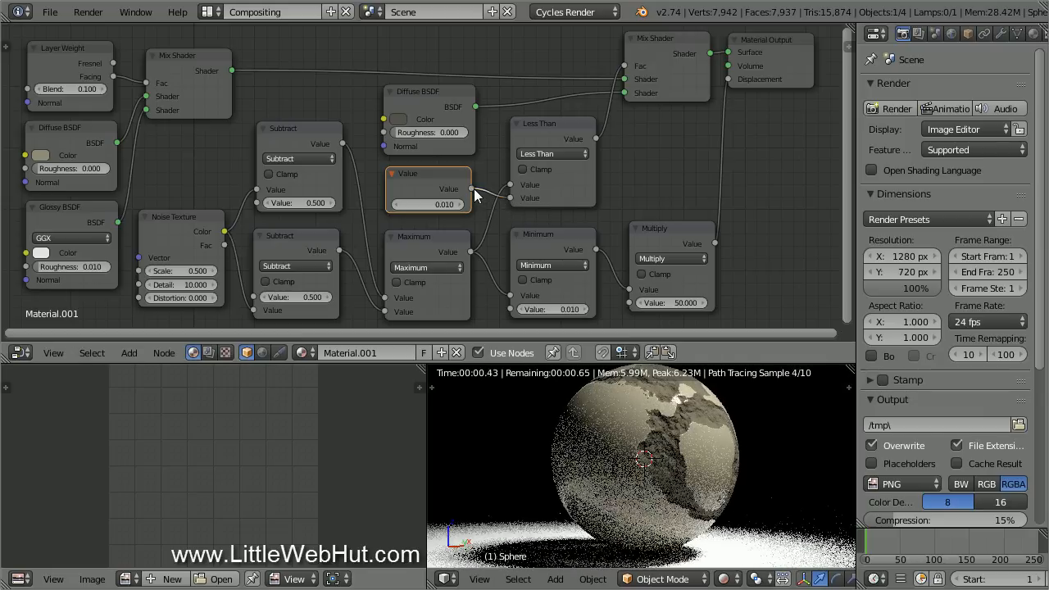
- Link the 0.010 Value node to both Less Than and the Minimum node's second input
{"action": "left_click_drag", "start_coordinate": [470, 189], "coordinate": [508, 318]}
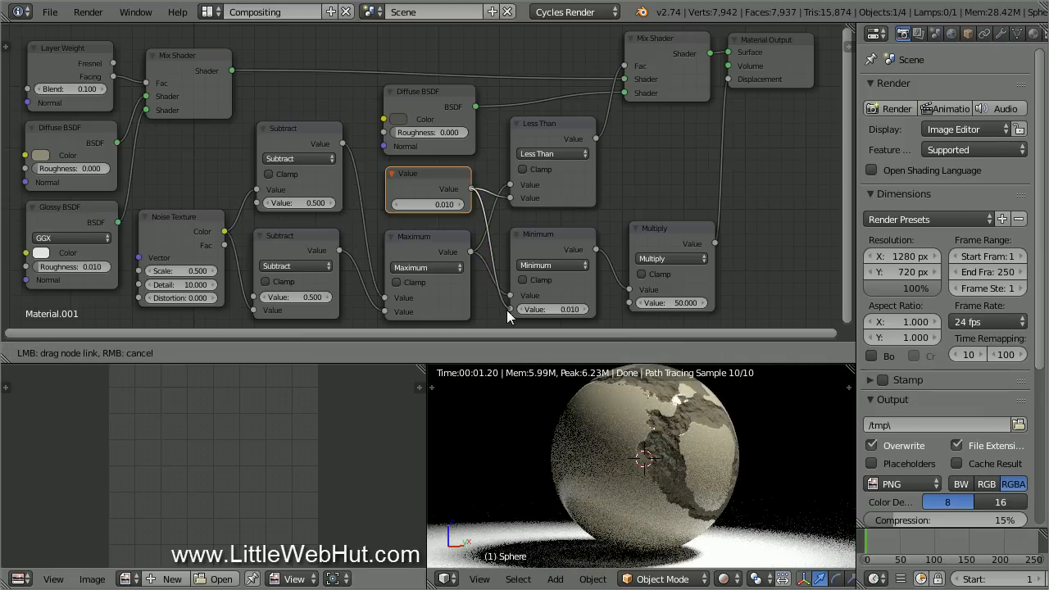
{"action": "left_click", "coordinate": [549, 123]}
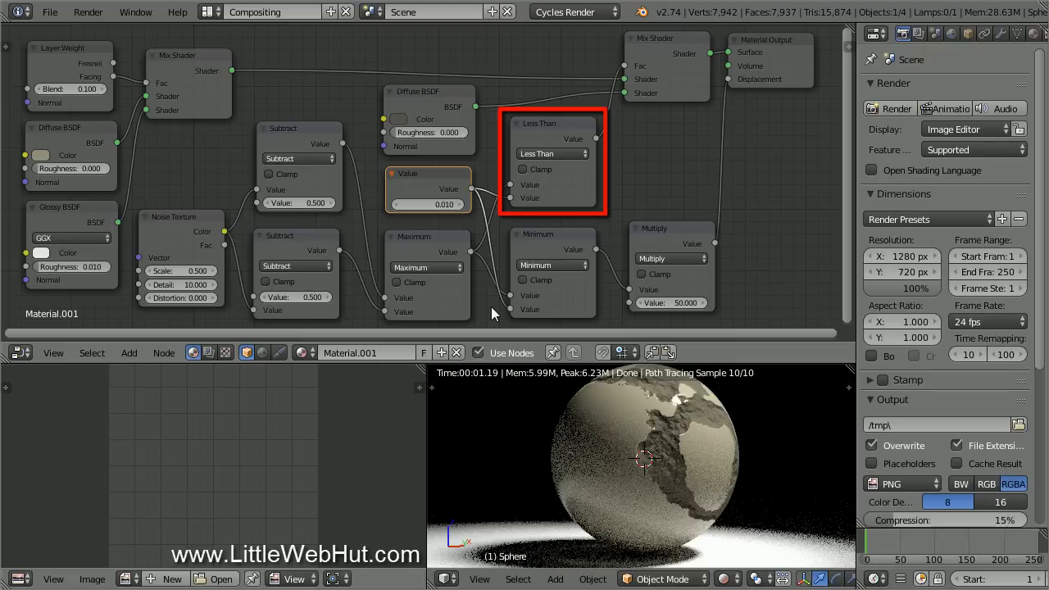
{"action": "left_click", "coordinate": [430, 91]}
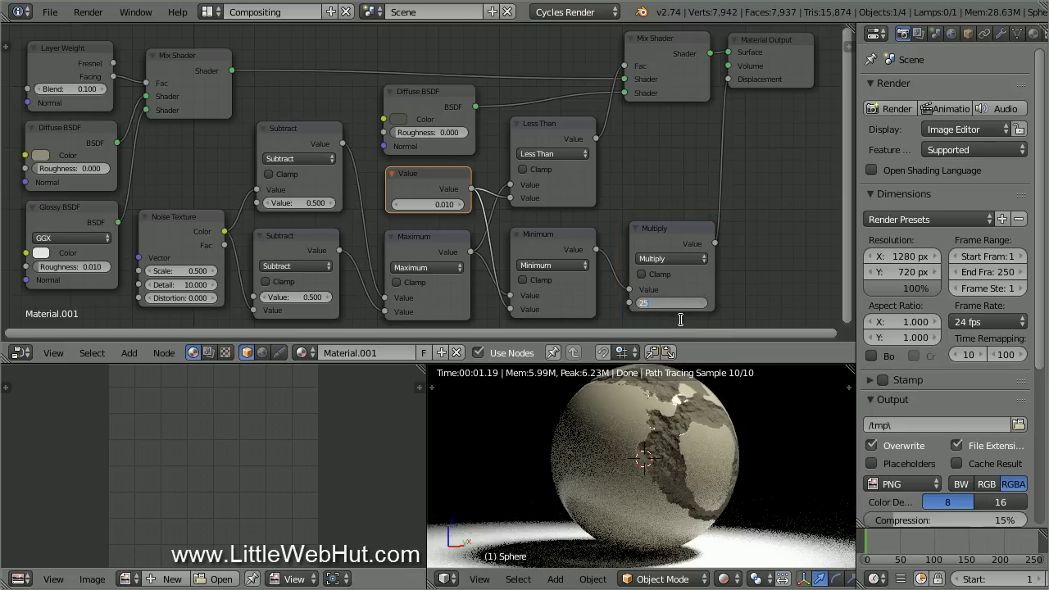
- Set the Multiply node to 200 and the shared crack-width Value node to 0.002
{"action": "type", "text": "25.000"}
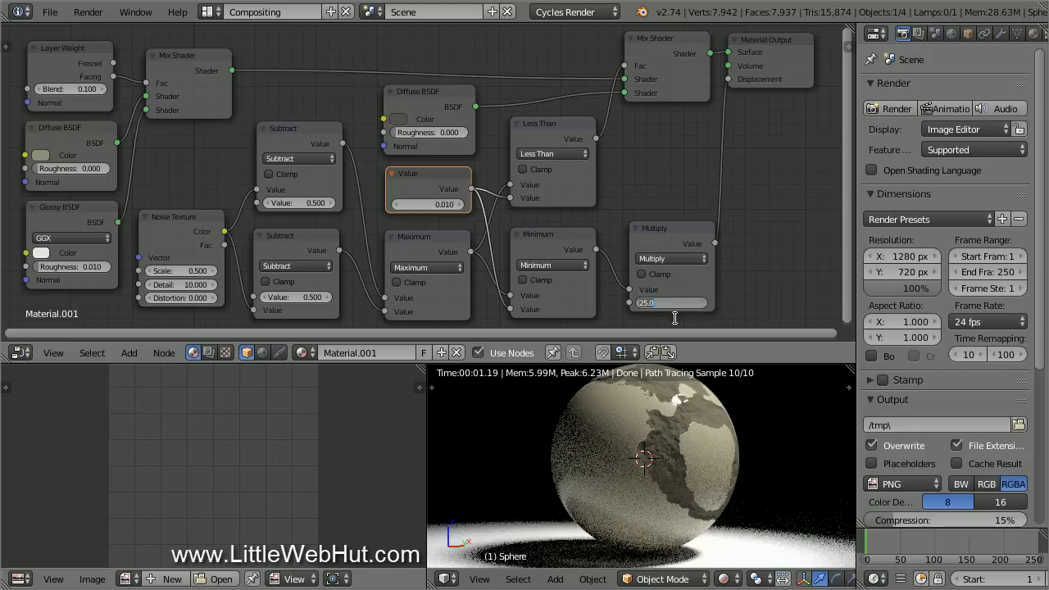
{"action": "type", "text": "200.000"}
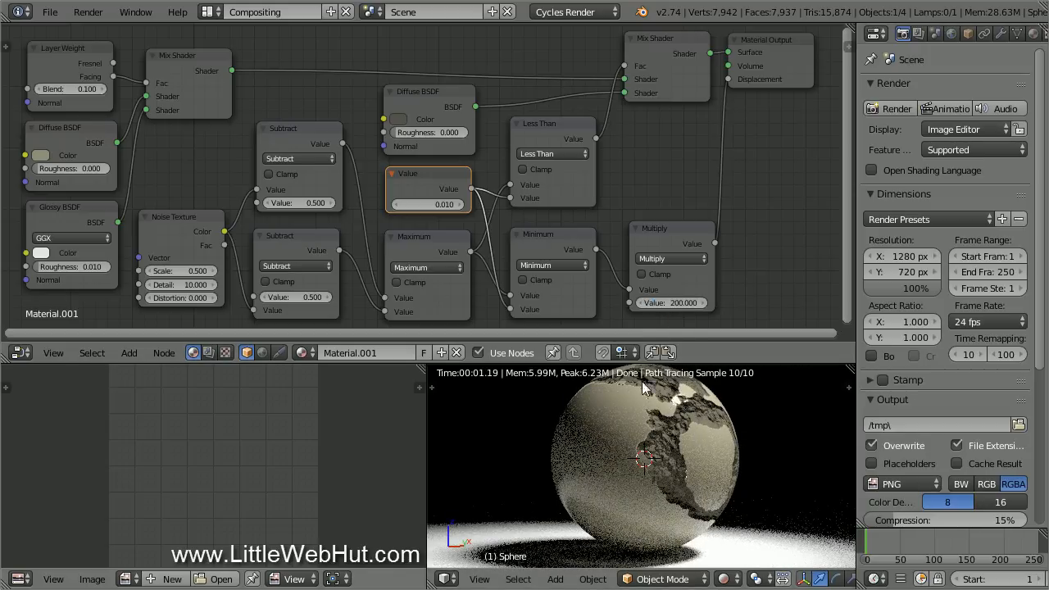
{"action": "left_click", "coordinate": [428, 188]}
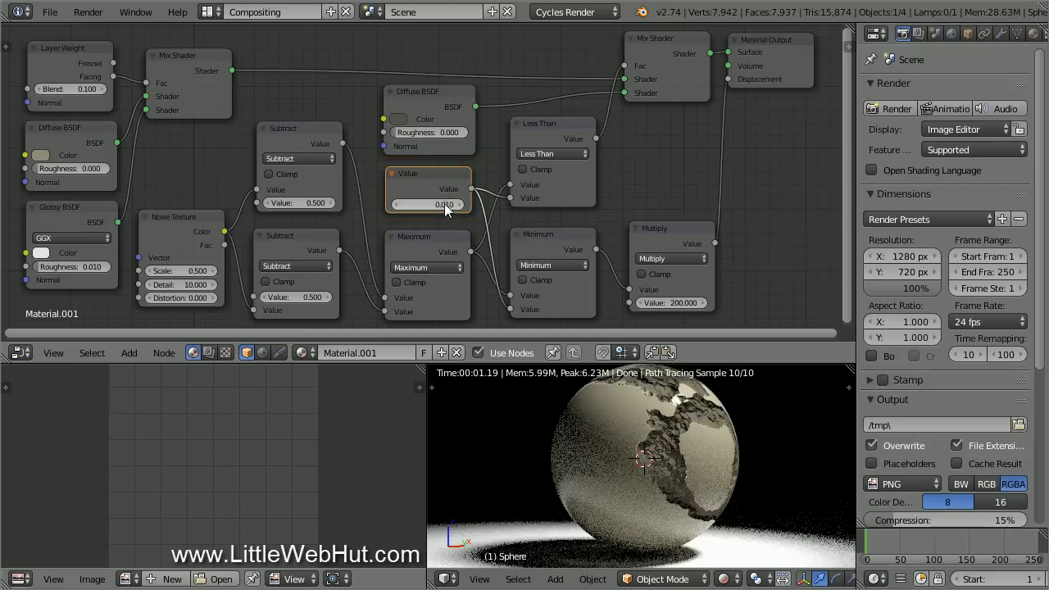
{"action": "left_click", "coordinate": [427, 204]}
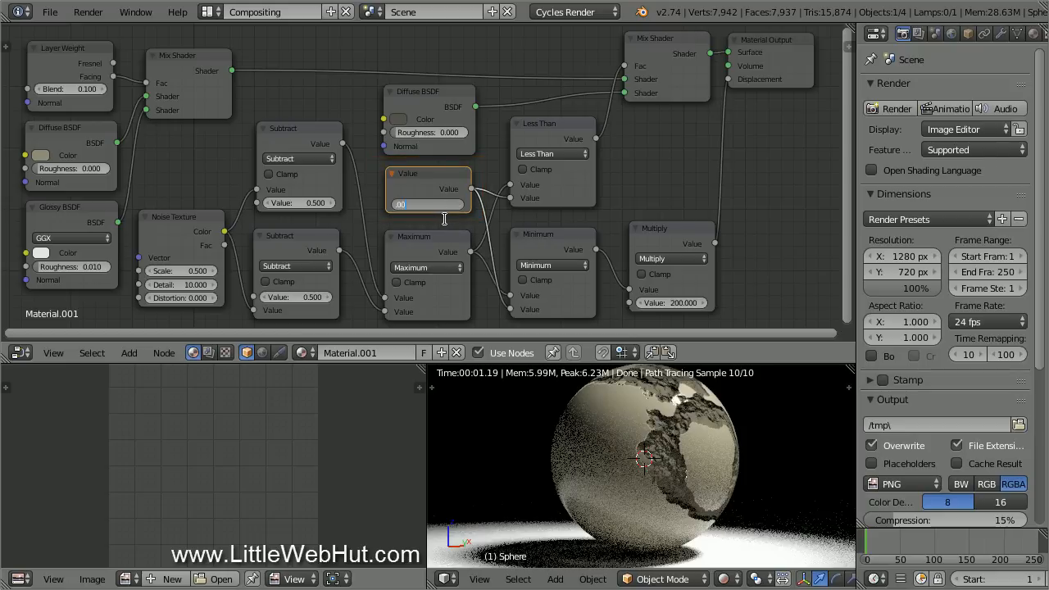
{"action": "type", "text": "0.002"}
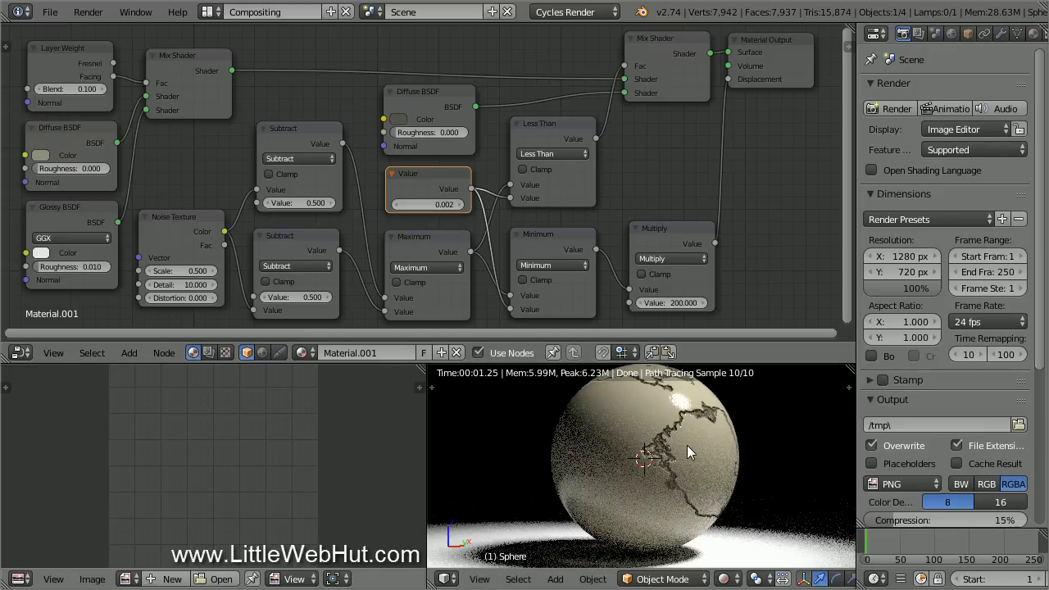
{"action": "left_click", "coordinate": [180, 271]}
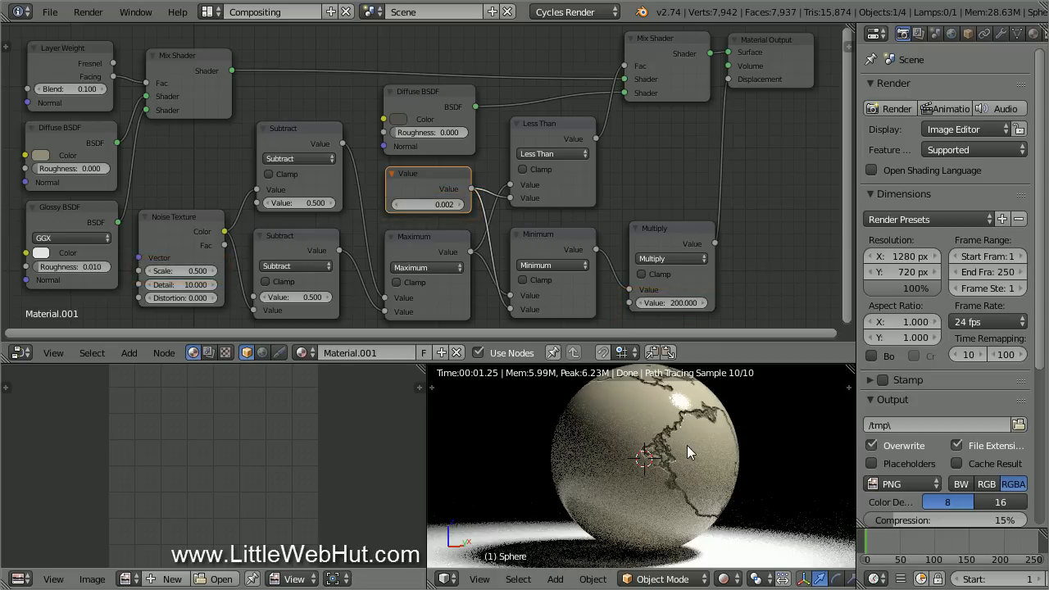
{"action": "mouse_move", "coordinate": [765, 350]}
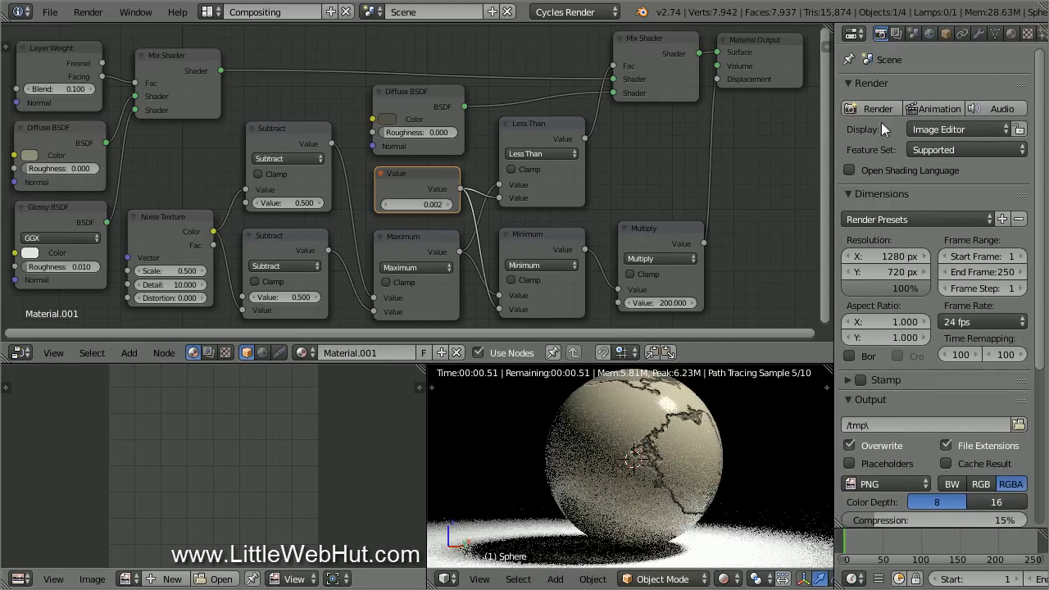
- Show the Noise Texture's settings and mapping in the Properties editor's Texture tab
{"action": "left_click", "coordinate": [1026, 33]}
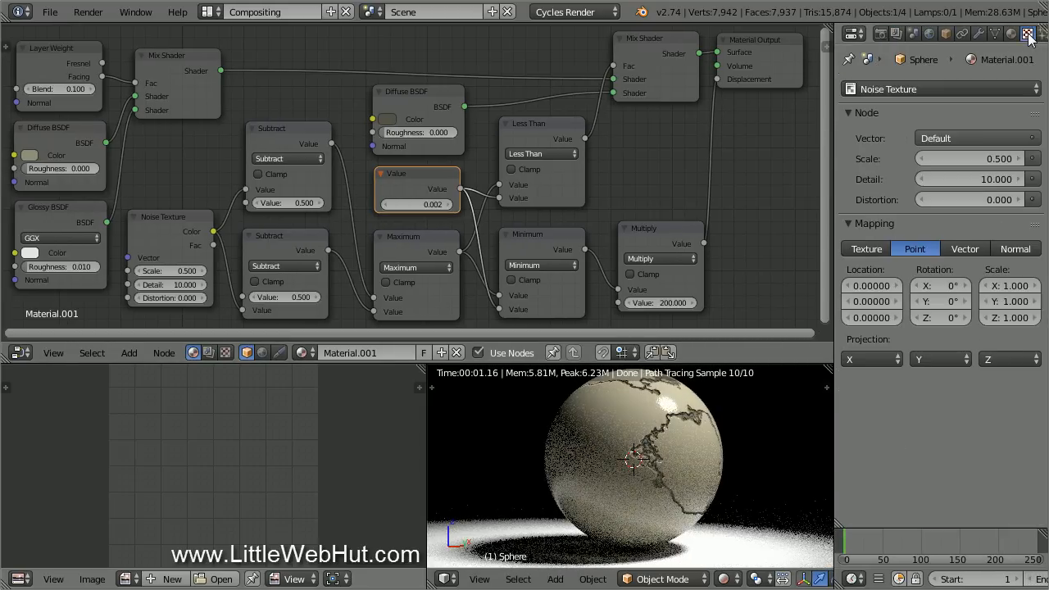